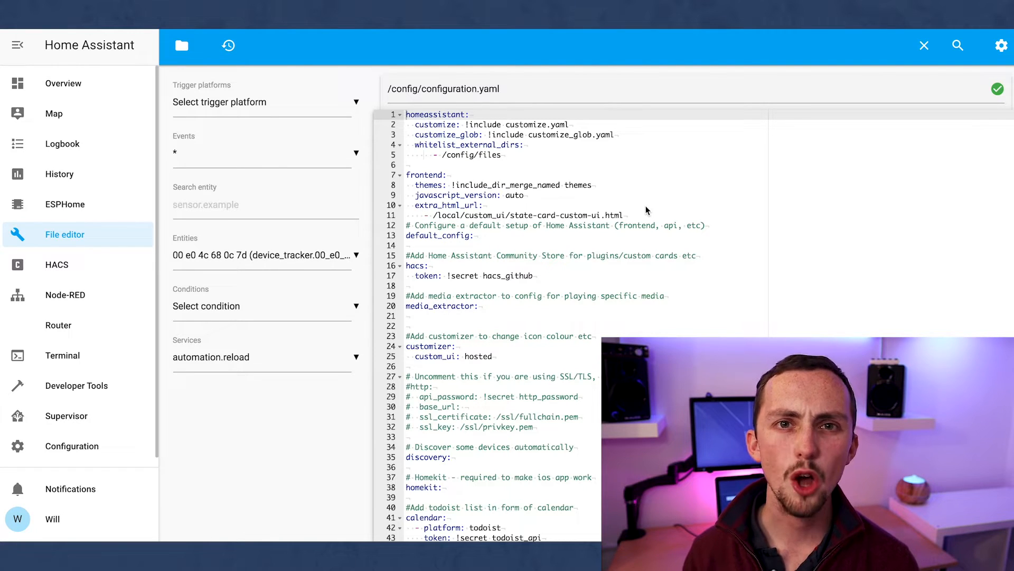
mouse_move(515, 161)
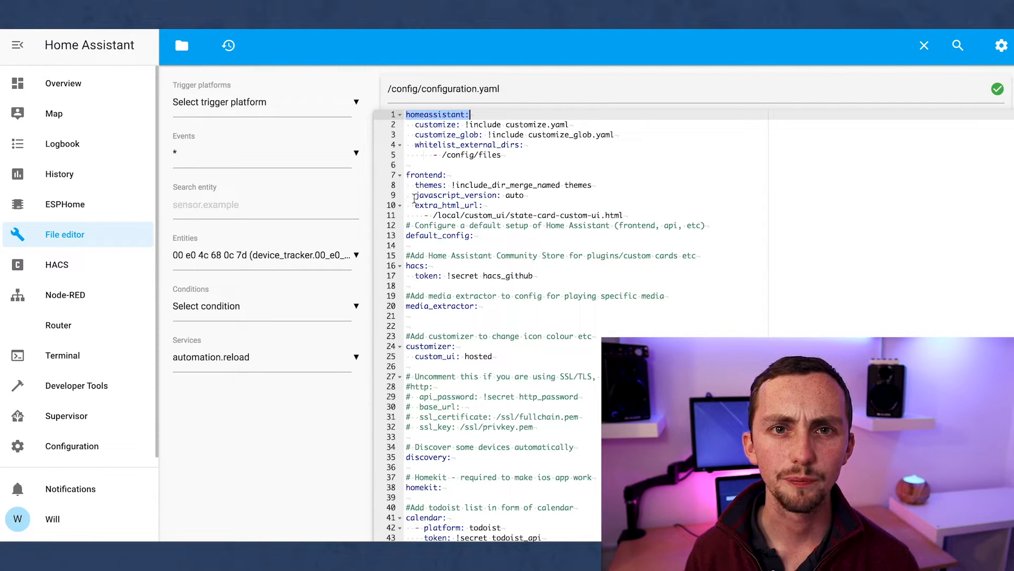
Review the frontend section and the evohome and tuya integration entries in the config.
click(440, 174)
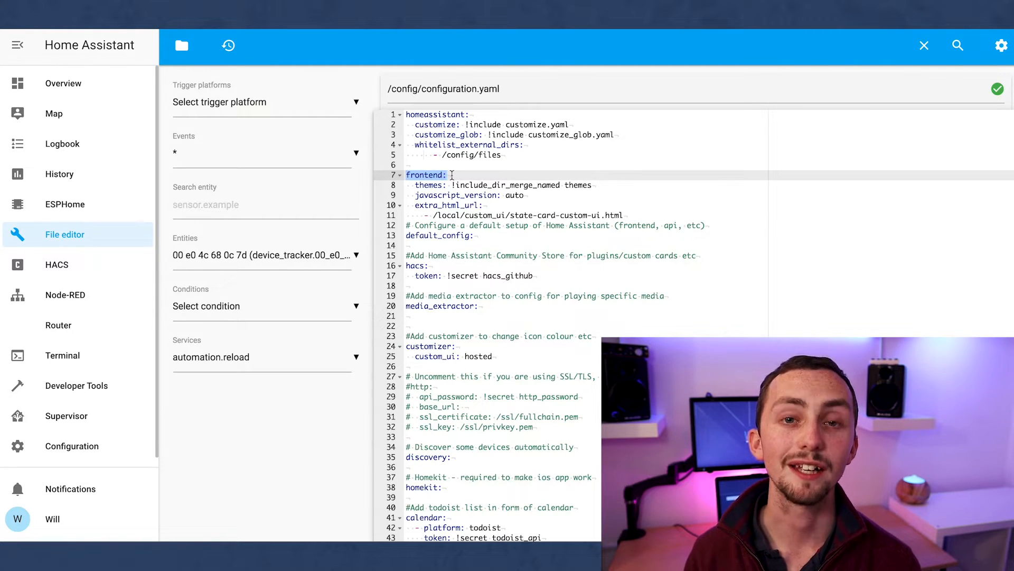
mouse_move(555, 218)
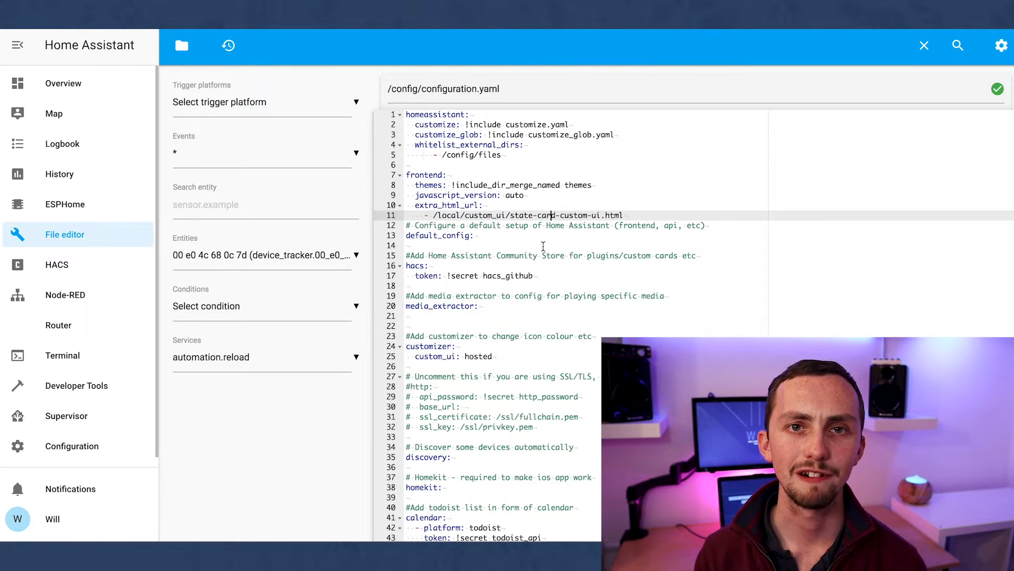
scroll(down, 3)
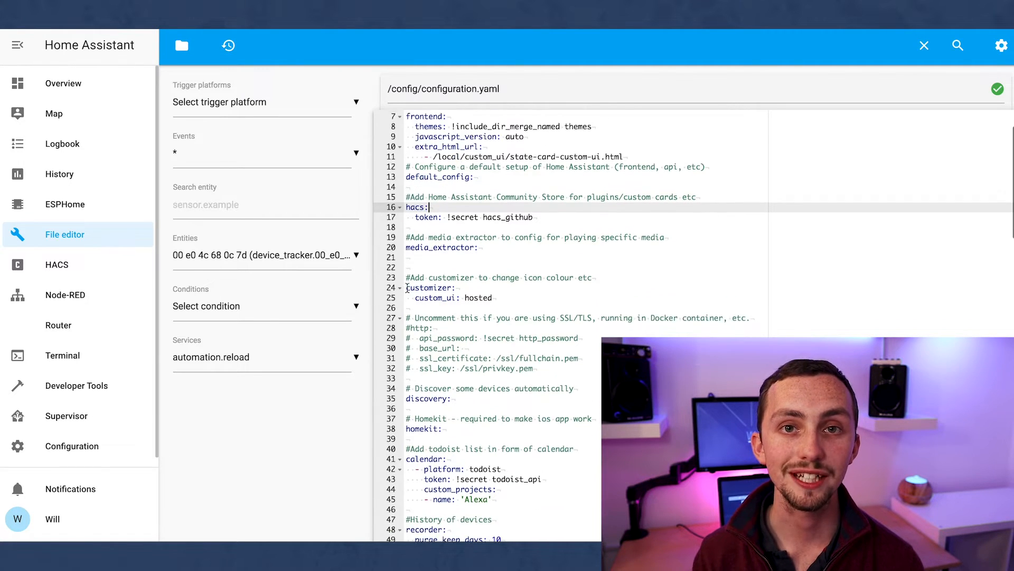
scroll(down, 3)
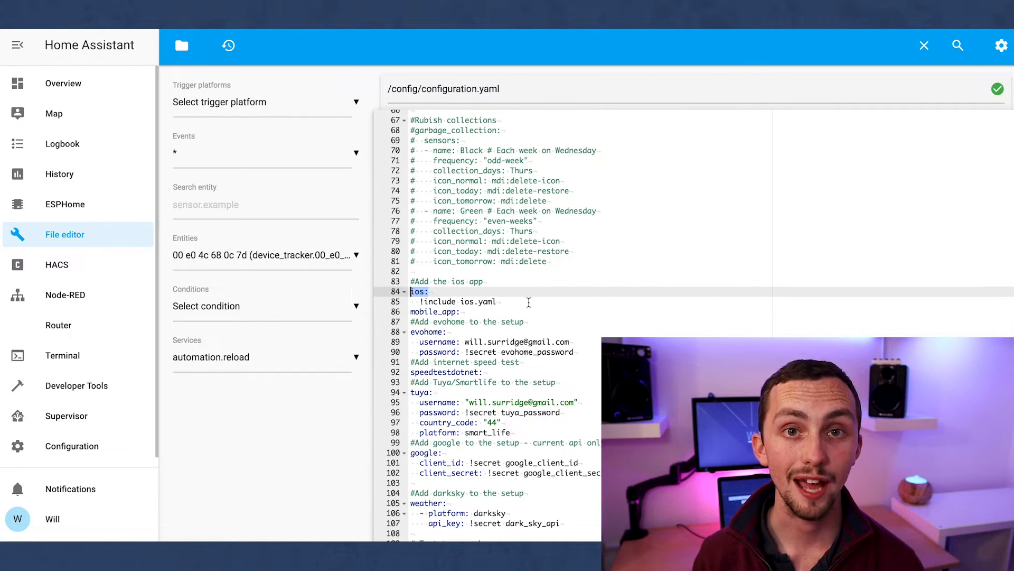
click(427, 331)
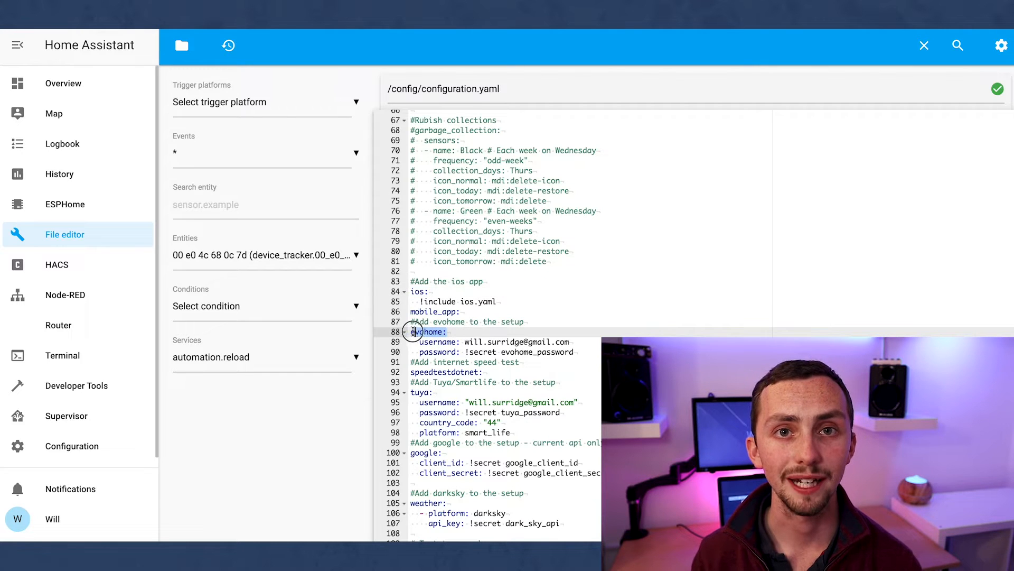
click(419, 392)
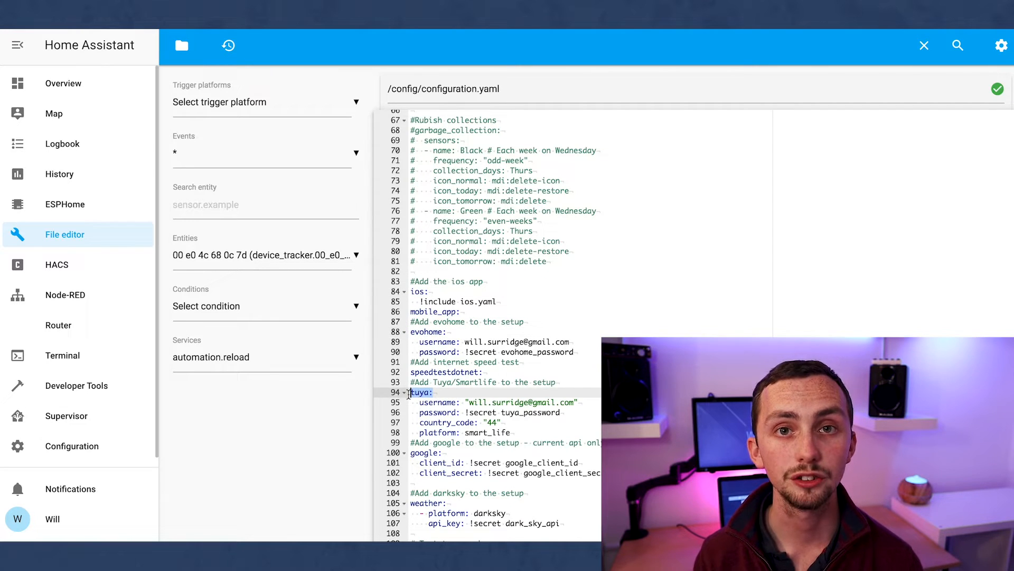
Scroll through sensor.yaml's system monitor and template room temperature sensors to the end.
scroll(down, 3)
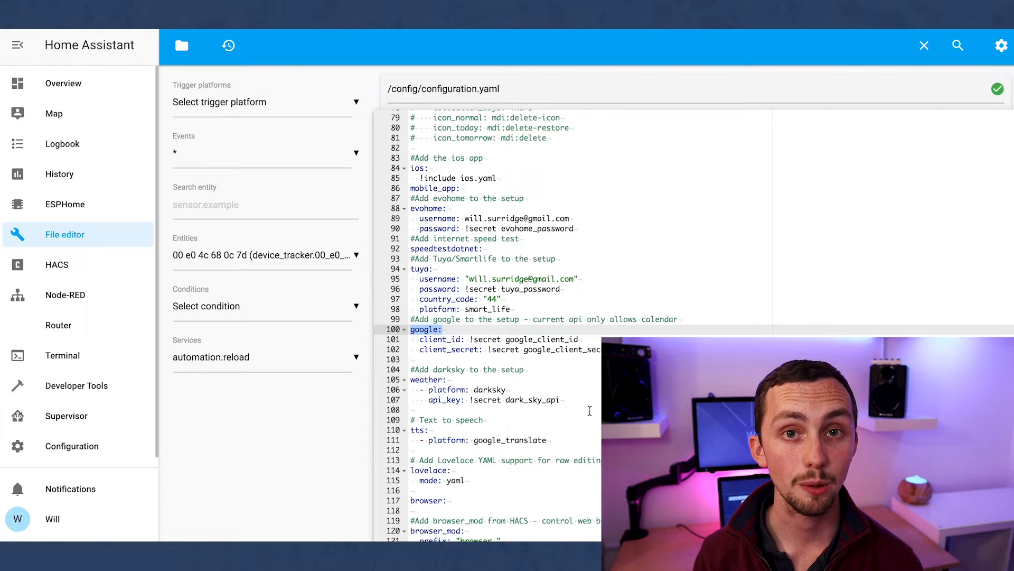
scroll(down, 3)
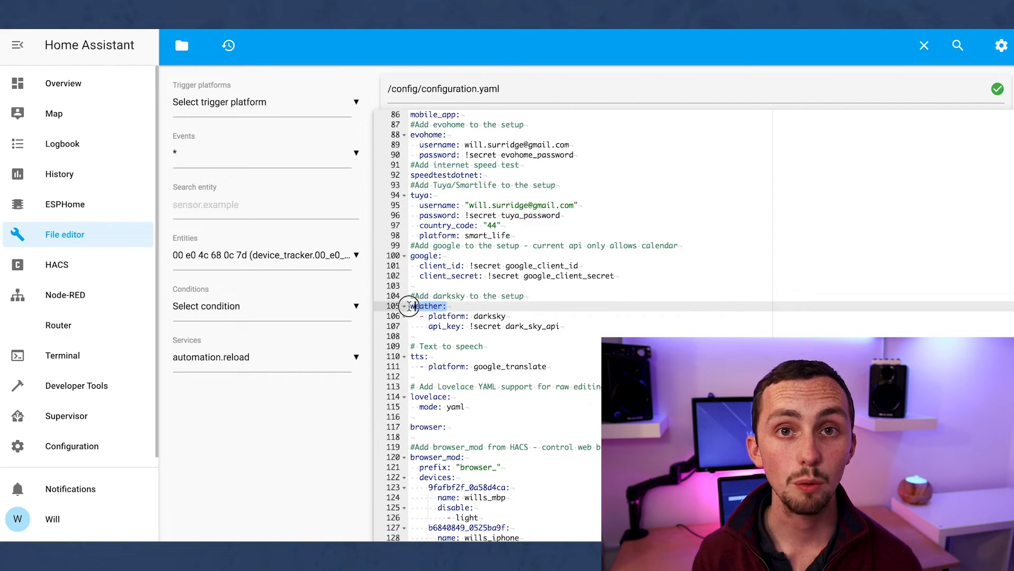
scroll(down, 3)
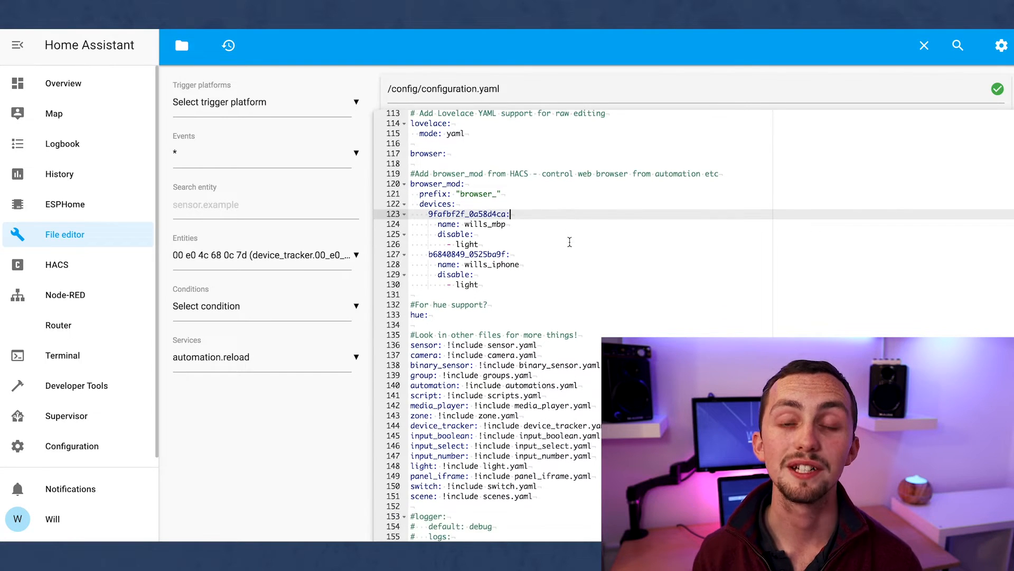
scroll(down, 3)
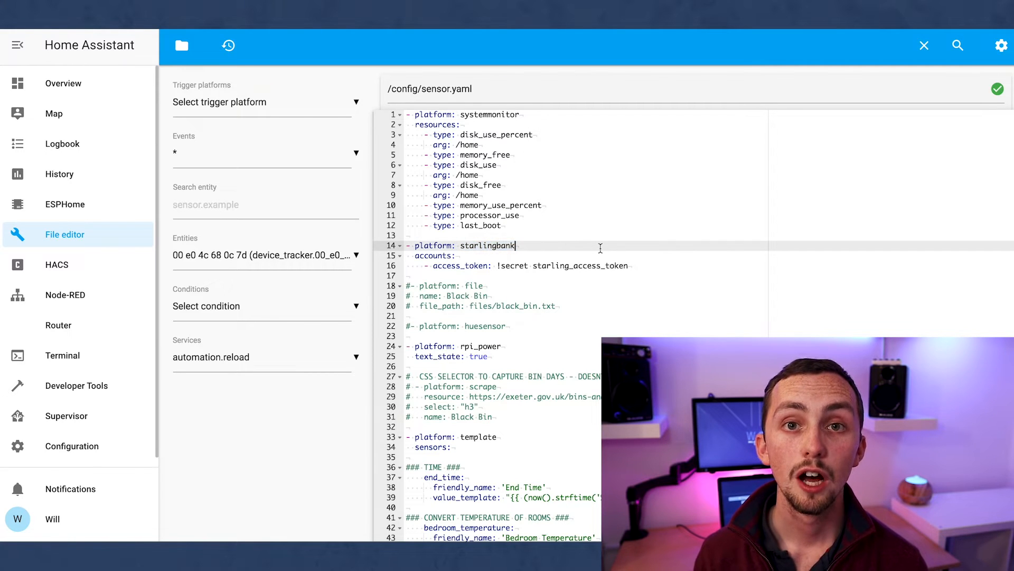
scroll(down, 3)
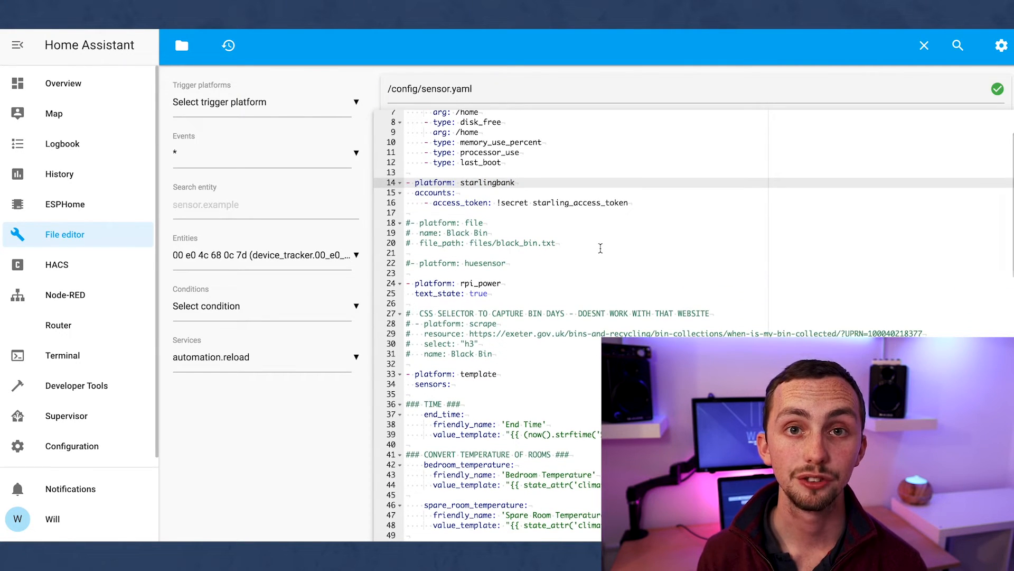
scroll(down, 3)
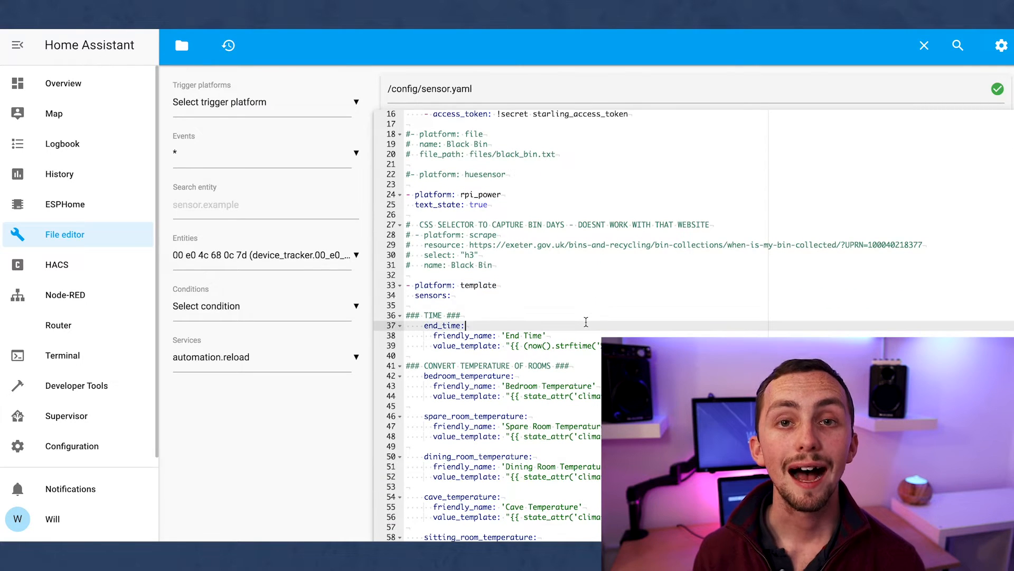
scroll(down, 3)
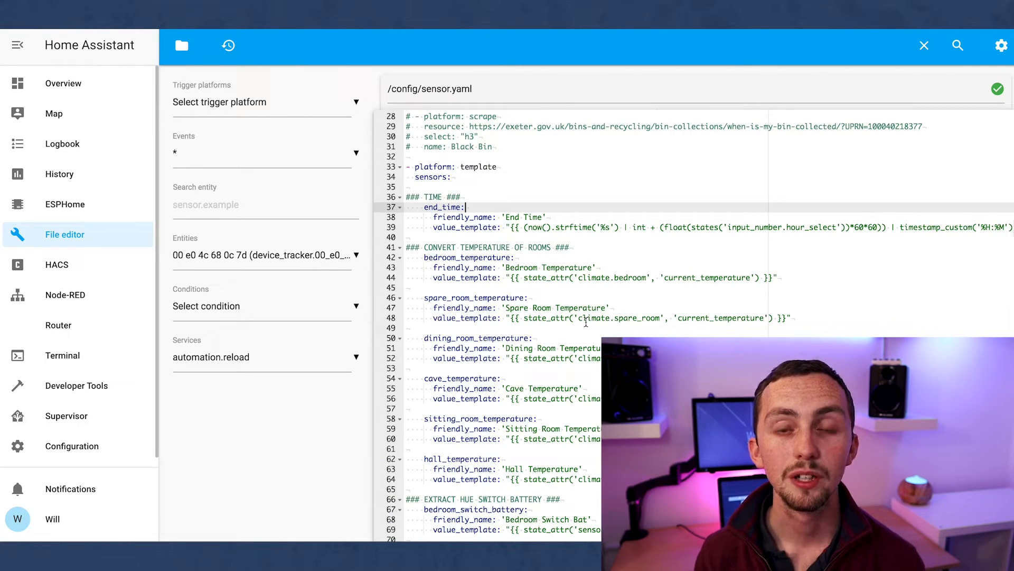
scroll(down, 3)
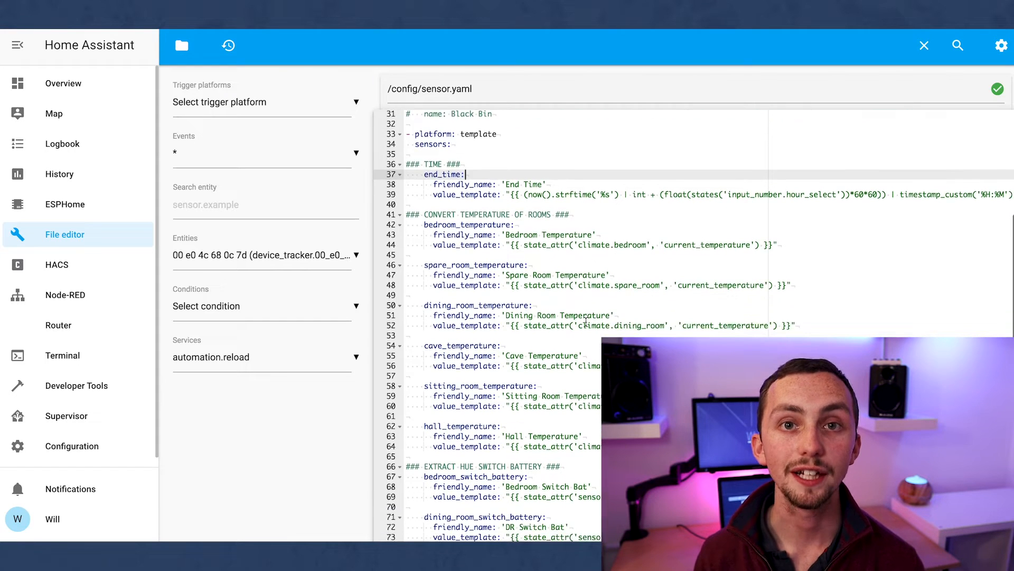
scroll(down, 3)
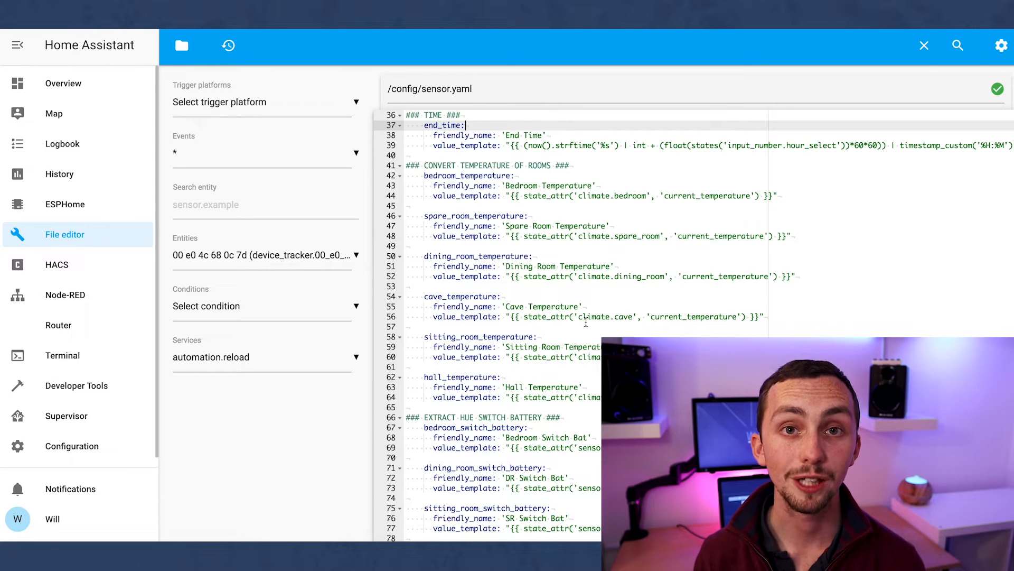
scroll(down, 3)
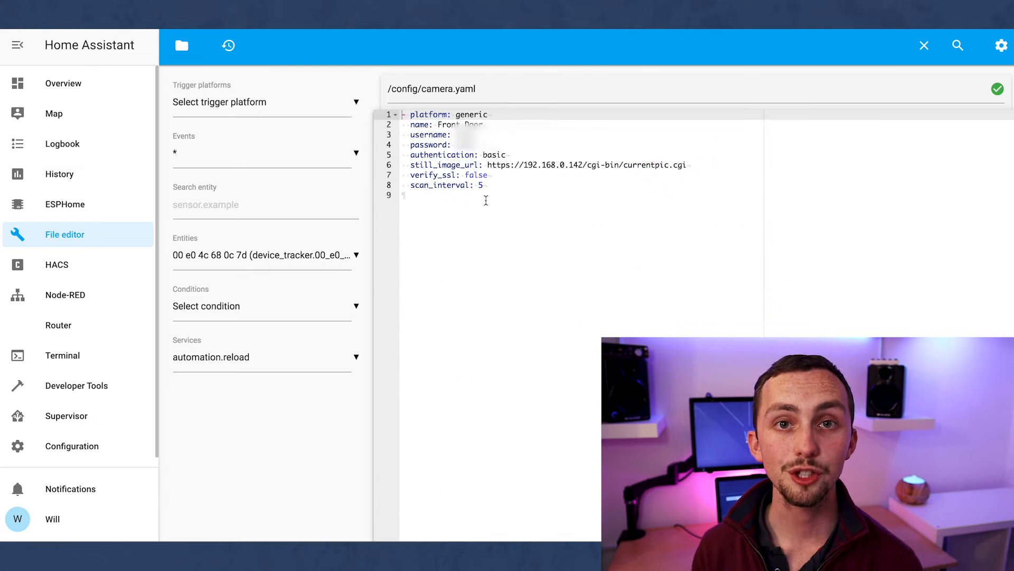
mouse_move(181, 45)
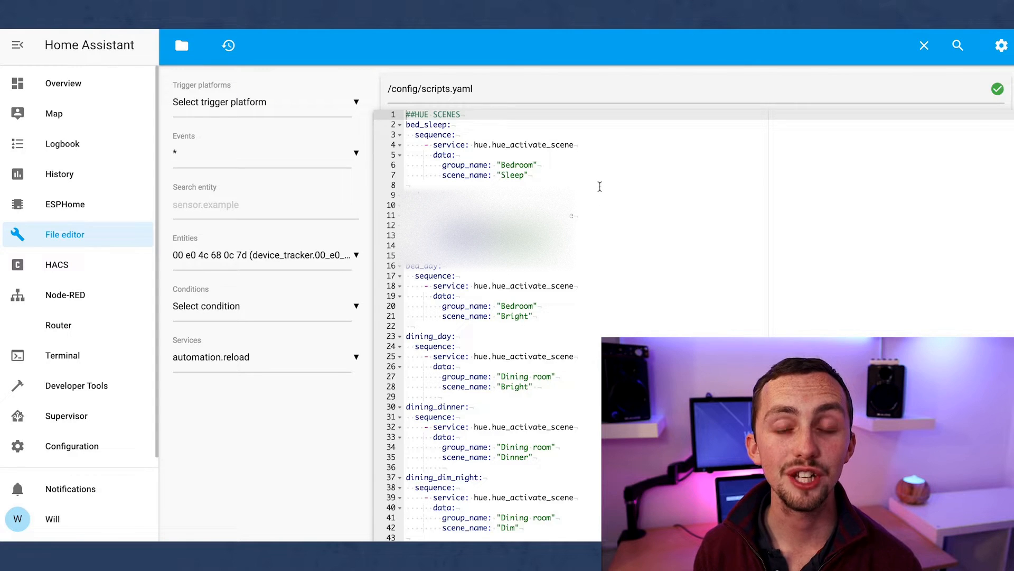
Review the Fire TV media player and nmap_tracker device tracker entries, then return to the config file list.
double_click(522, 145)
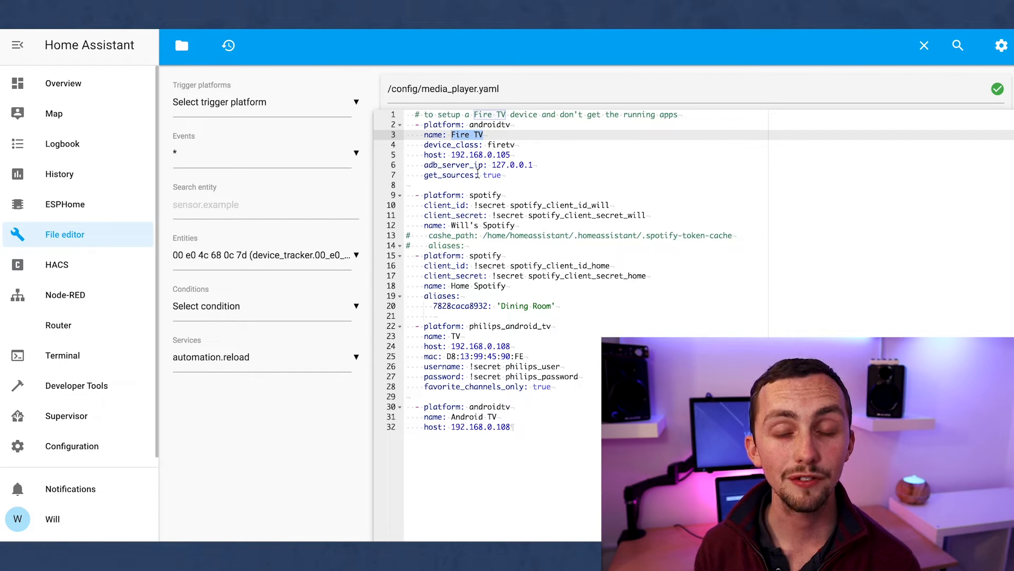
double_click(485, 196)
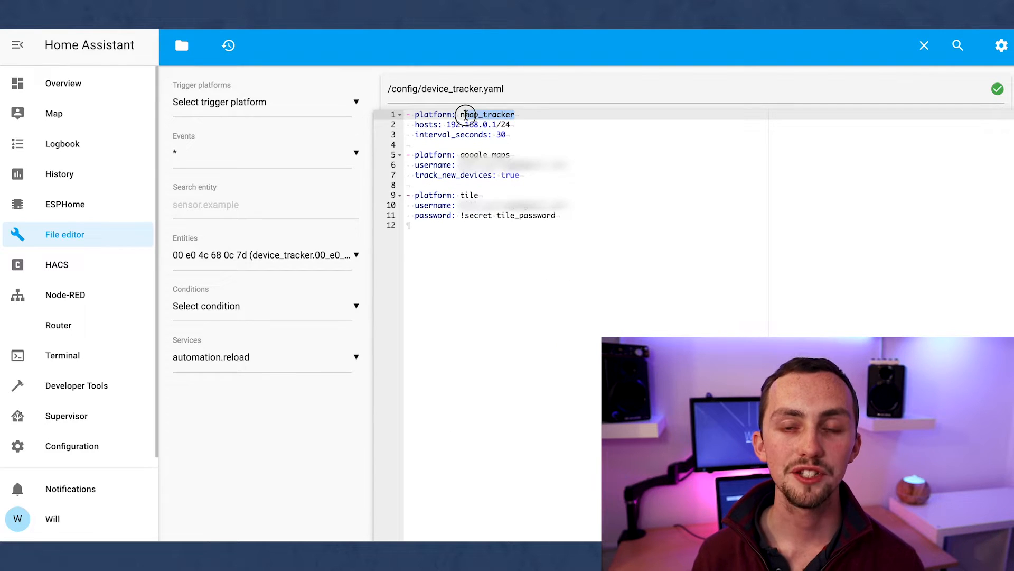
mouse_move(578, 116)
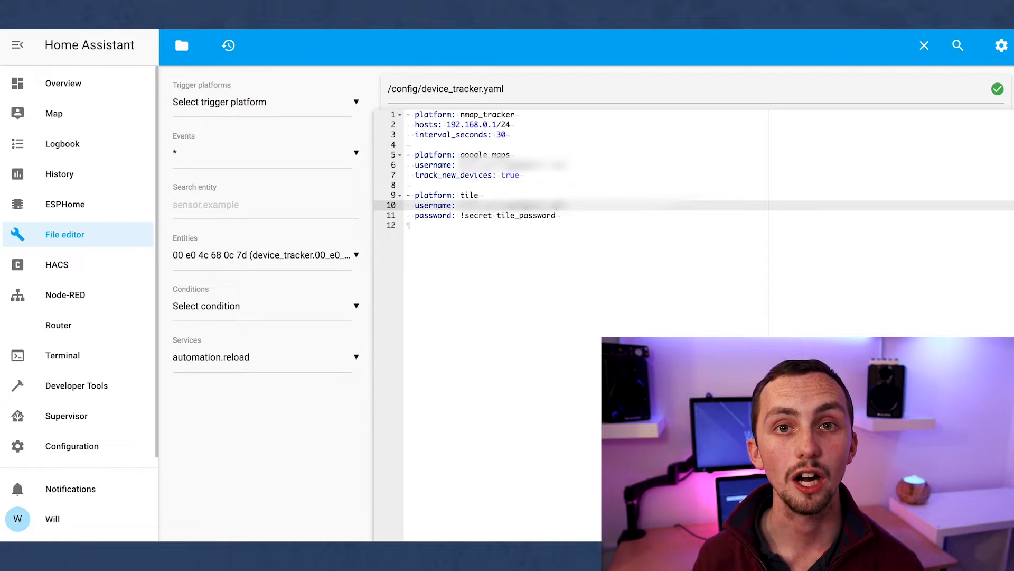
click(180, 46)
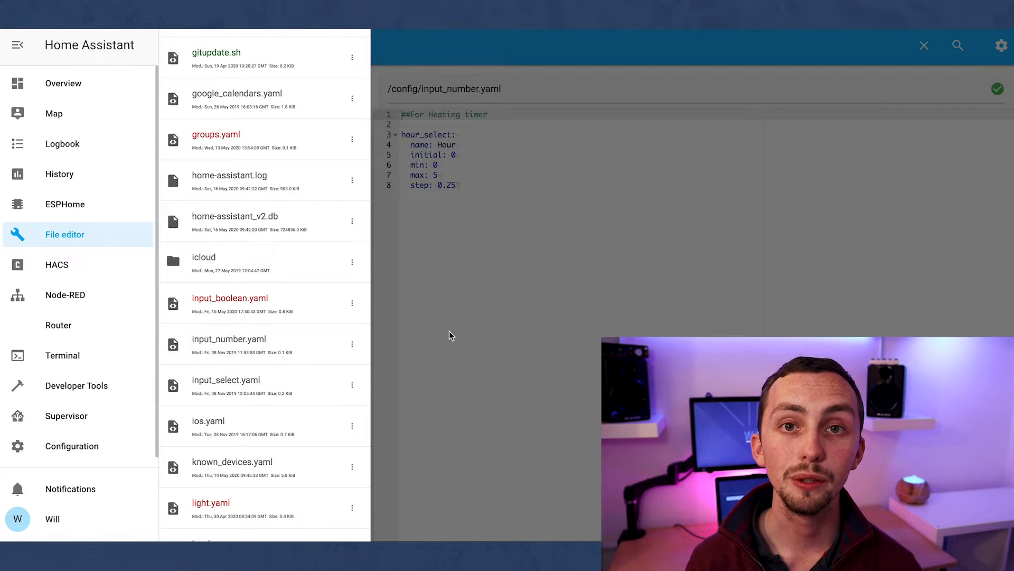
View input_select.yaml and the broadlink switch.yaml, scrolling through it and back to the top.
click(226, 379)
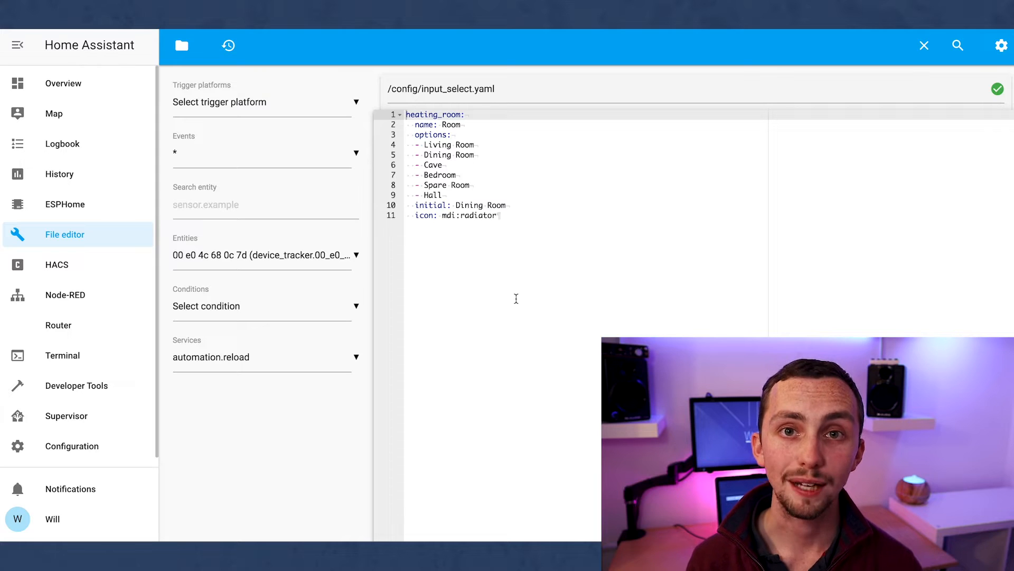
mouse_move(233, 112)
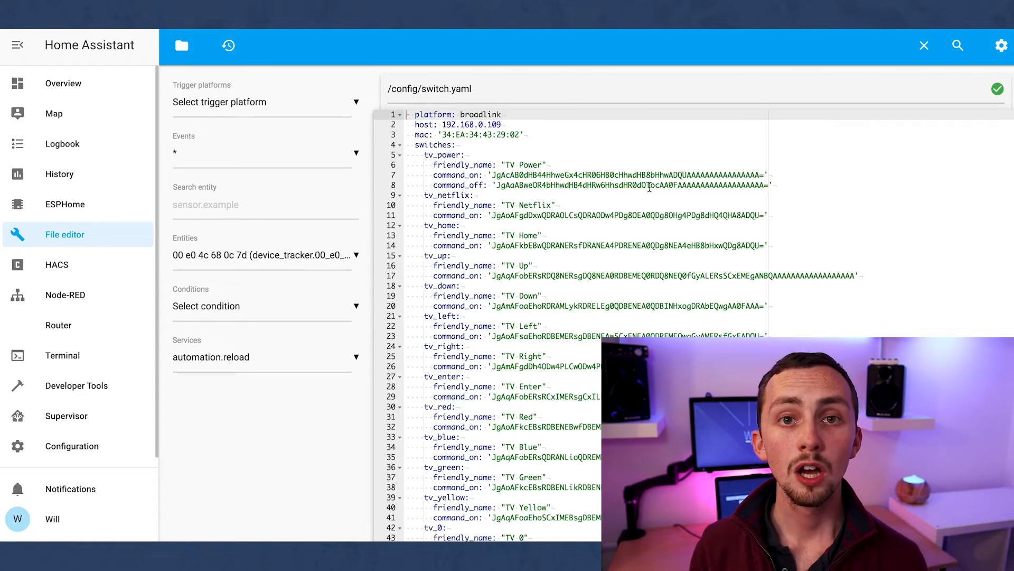
scroll(down, 3)
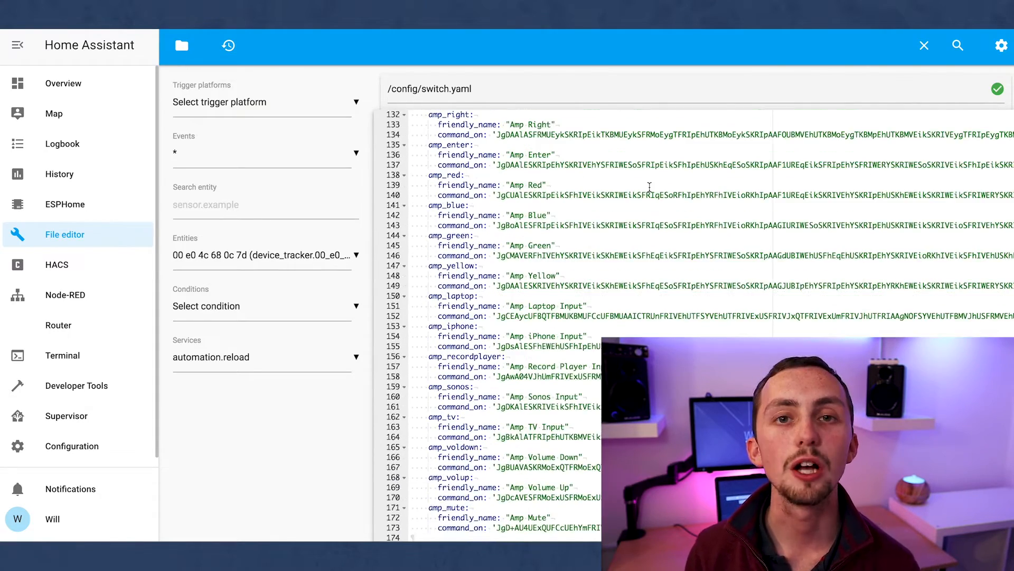
scroll(up, 3)
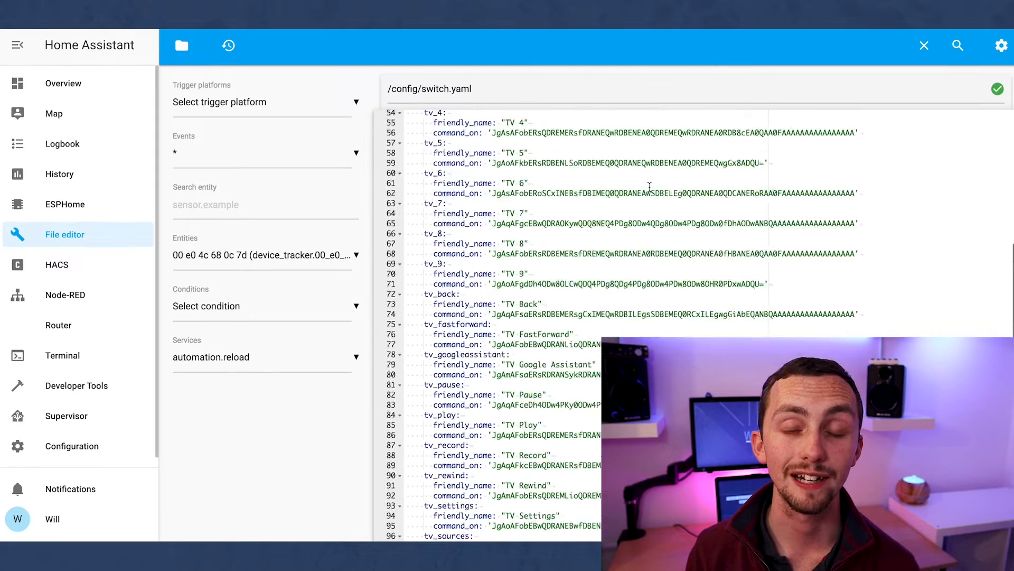
scroll(up, 3)
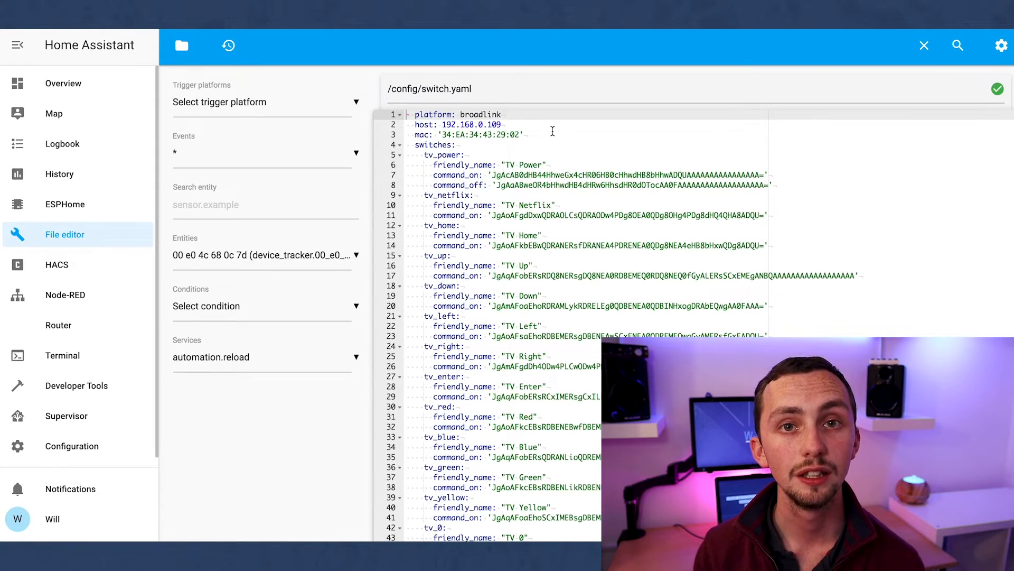
click(181, 46)
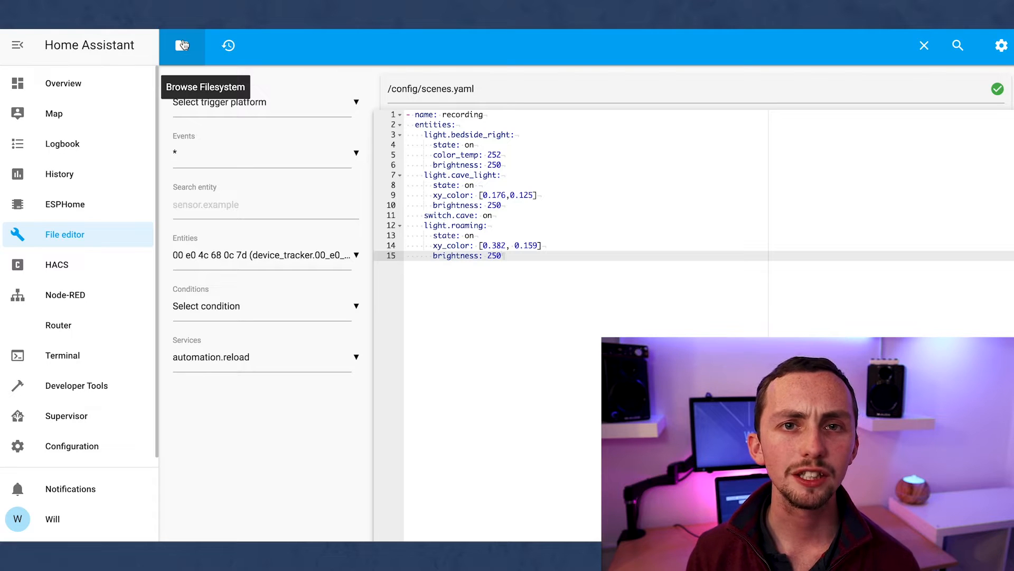
Browse the configuration folder to switch from scenes.yaml to ui-lovelace.yaml.
click(501, 255)
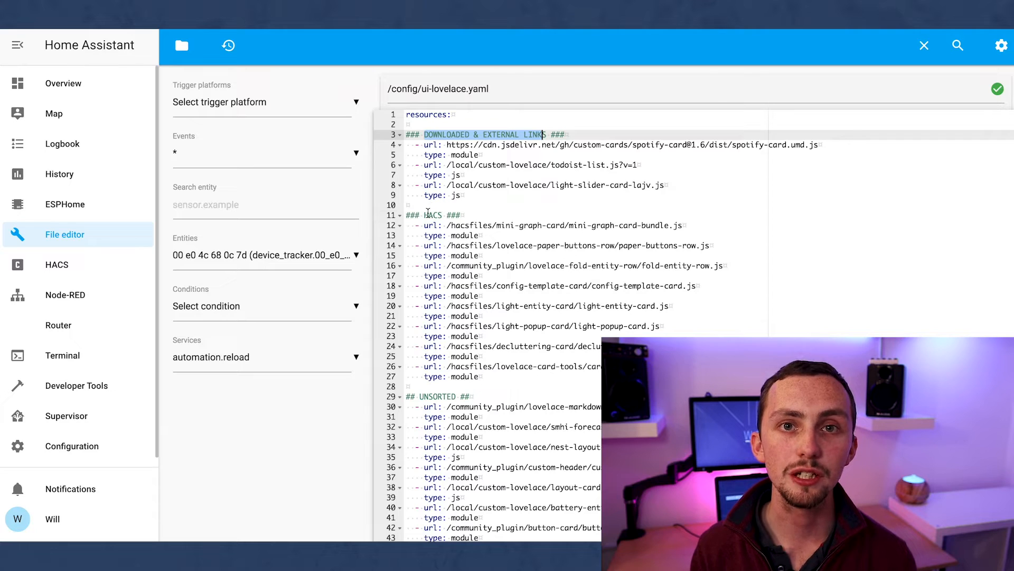
click(463, 215)
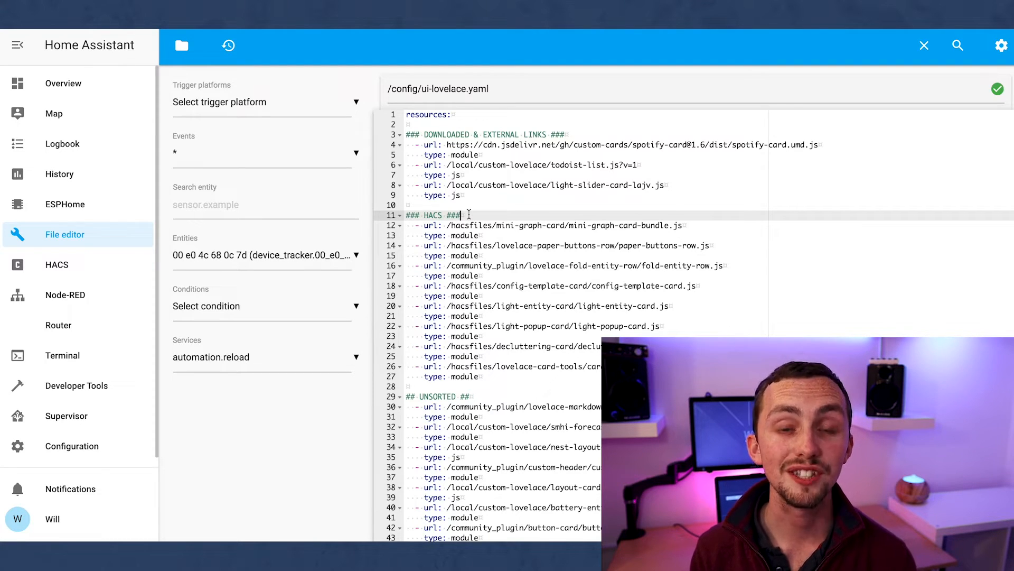
scroll(down, 3)
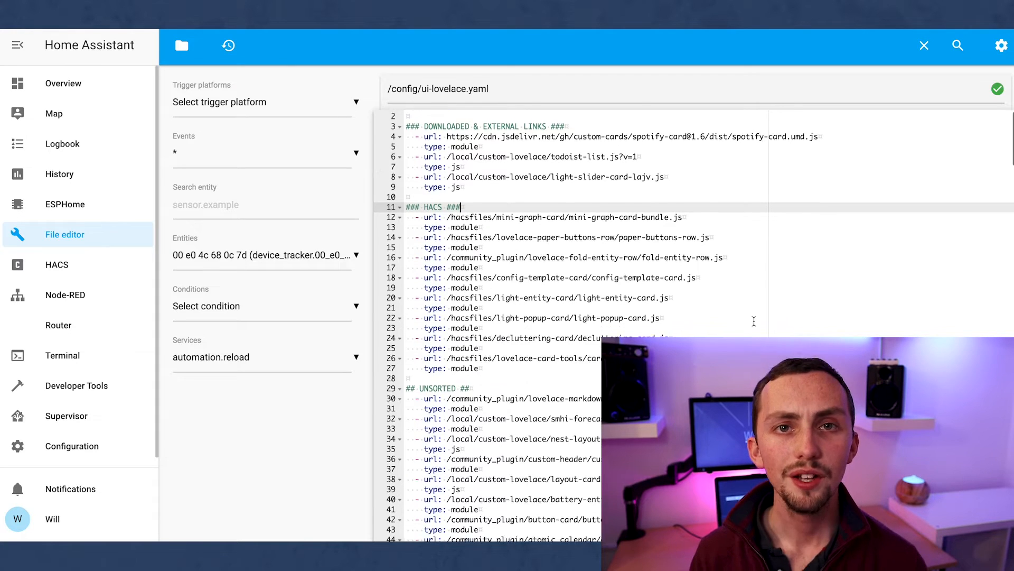
scroll(down, 3)
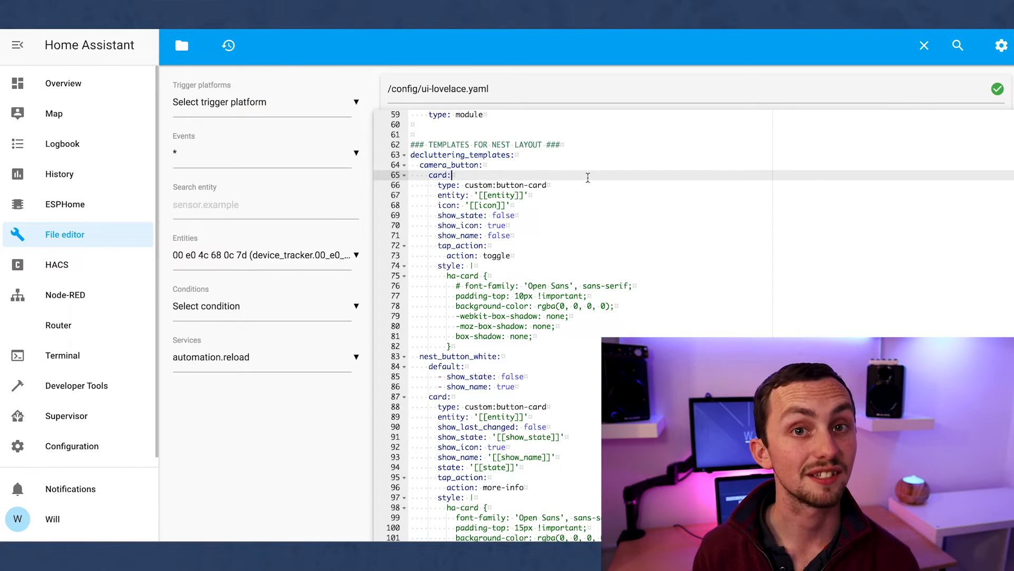
scroll(down, 3)
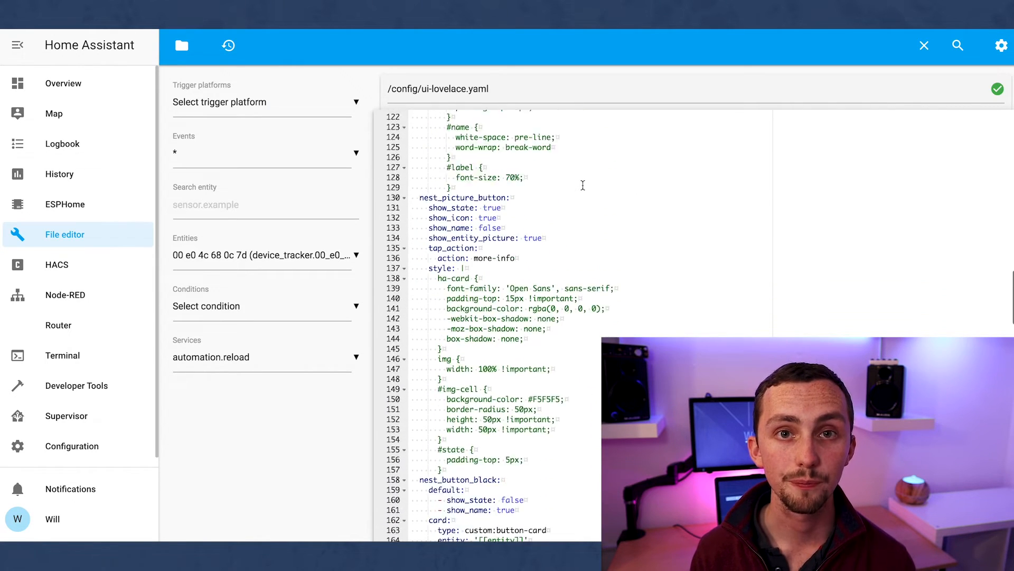
scroll(down, 3)
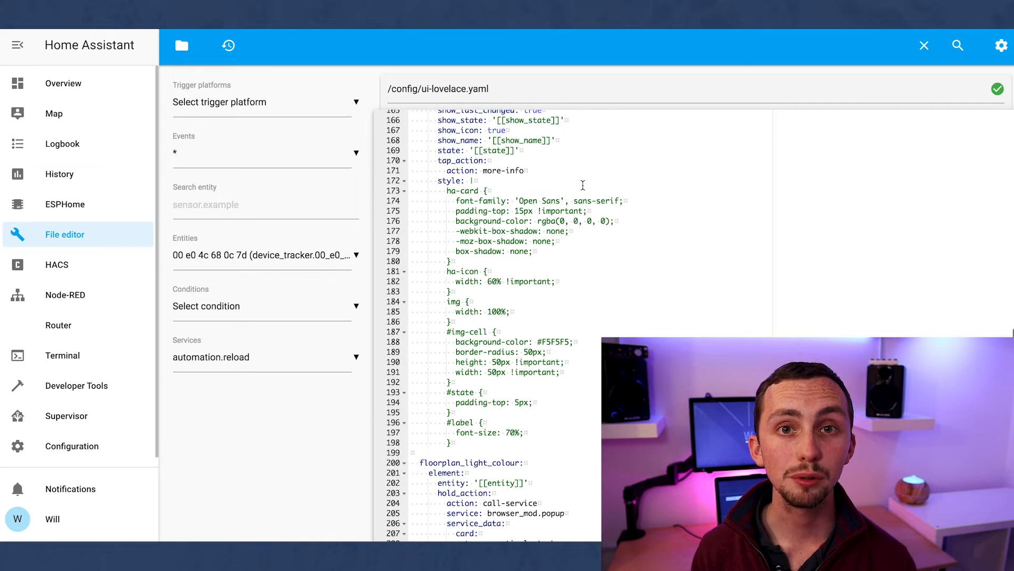
scroll(down, 3)
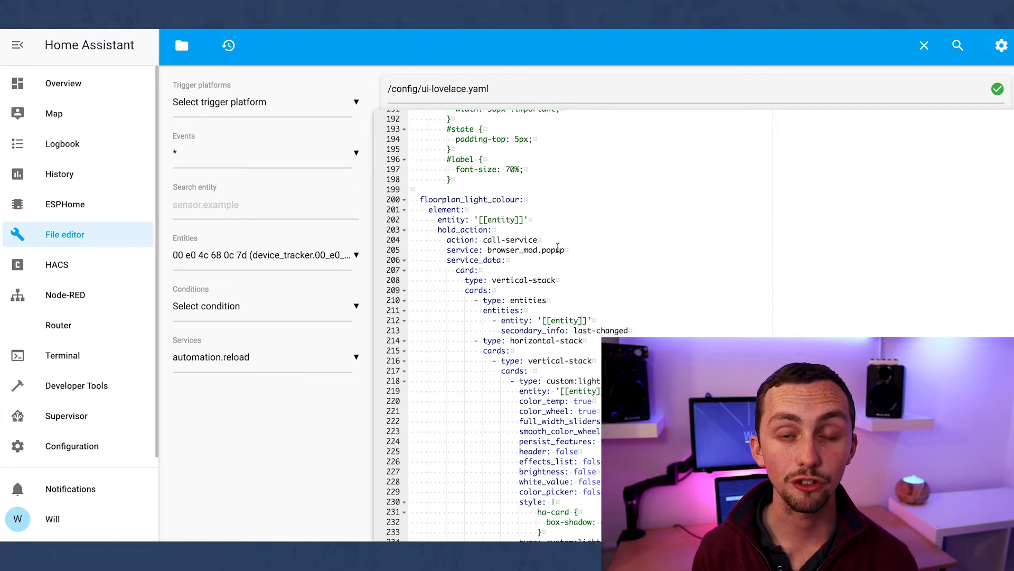
scroll(down, 3)
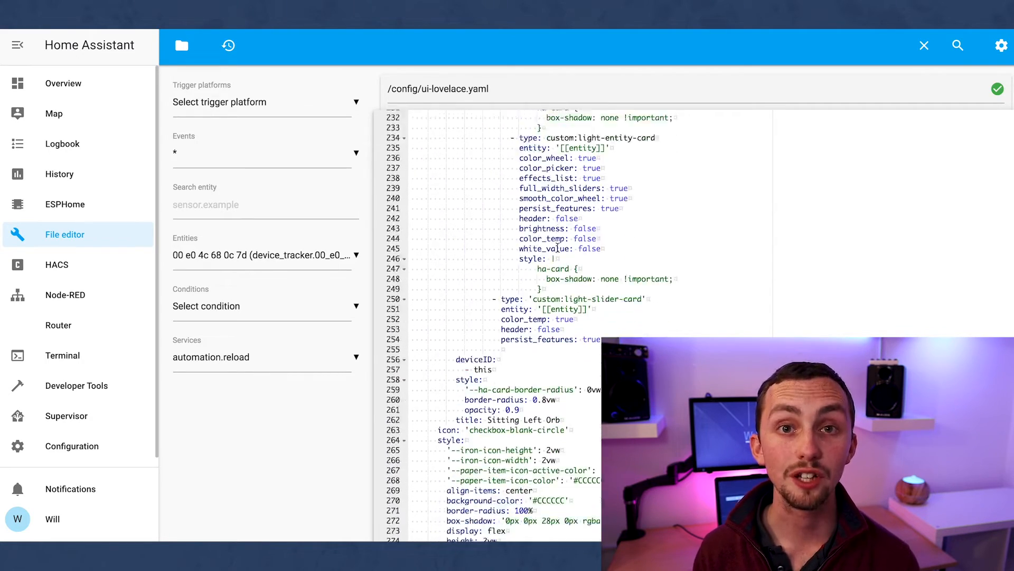
scroll(down, 3)
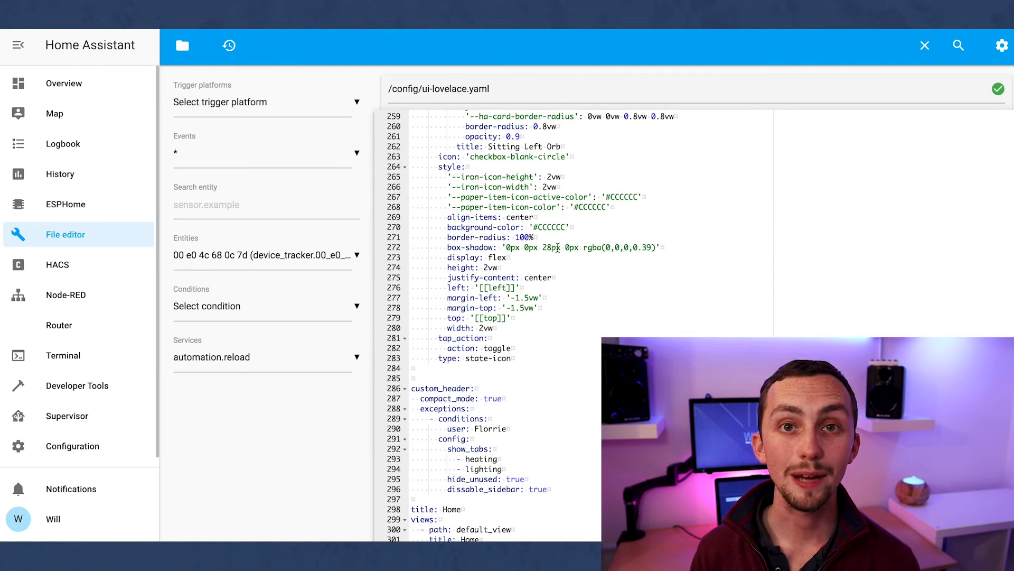
double_click(440, 387)
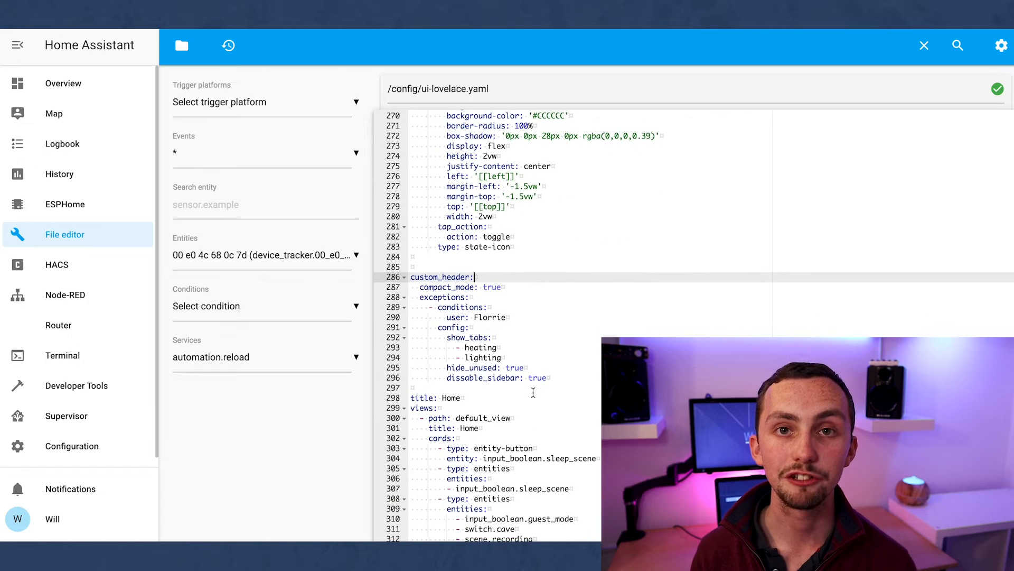
double_click(490, 316)
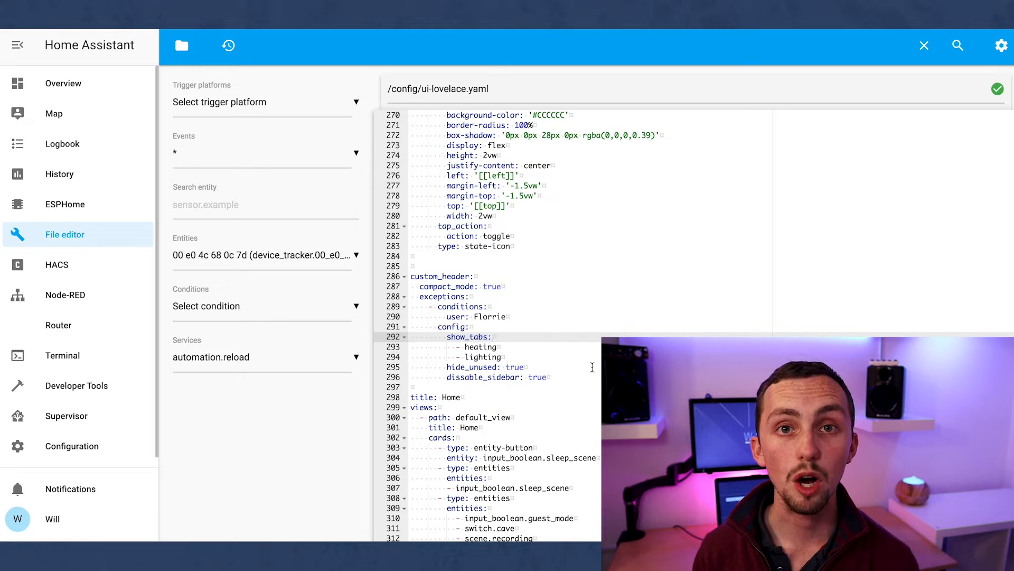
Switch on the Dining Room lights and Left_Kallax_LED from the expanded card and check their detail pop-ups.
click(63, 73)
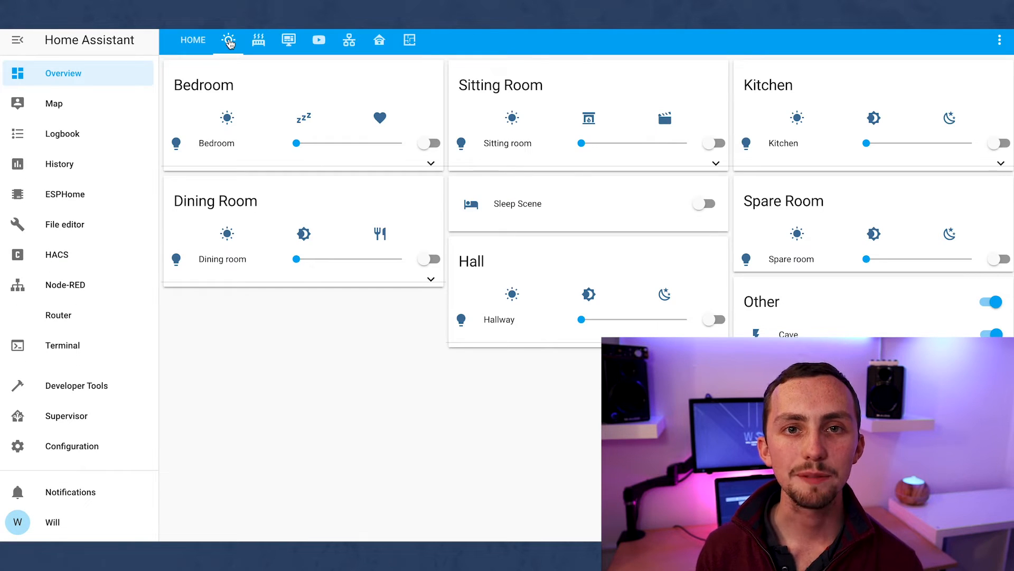
click(430, 282)
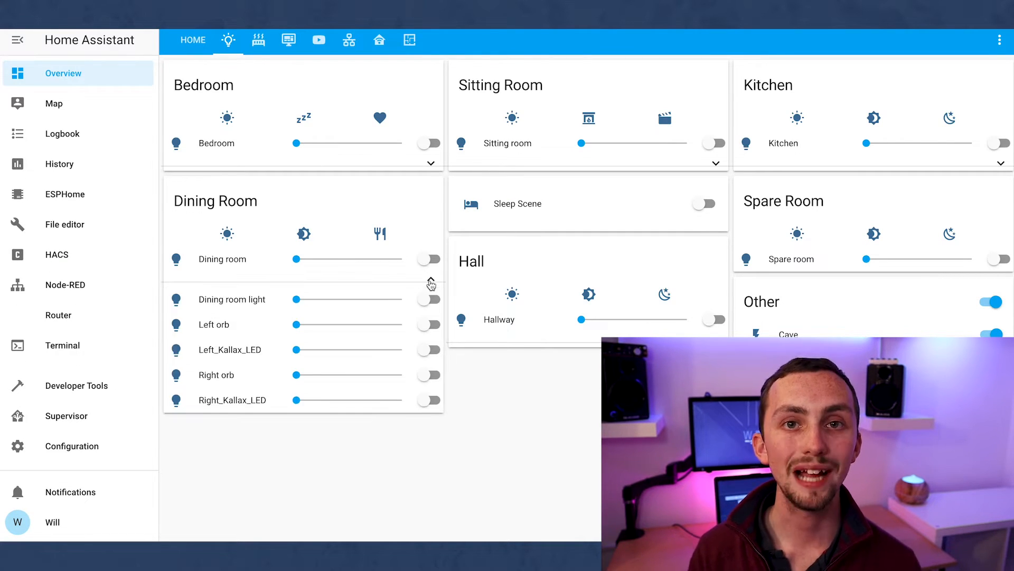
click(429, 259)
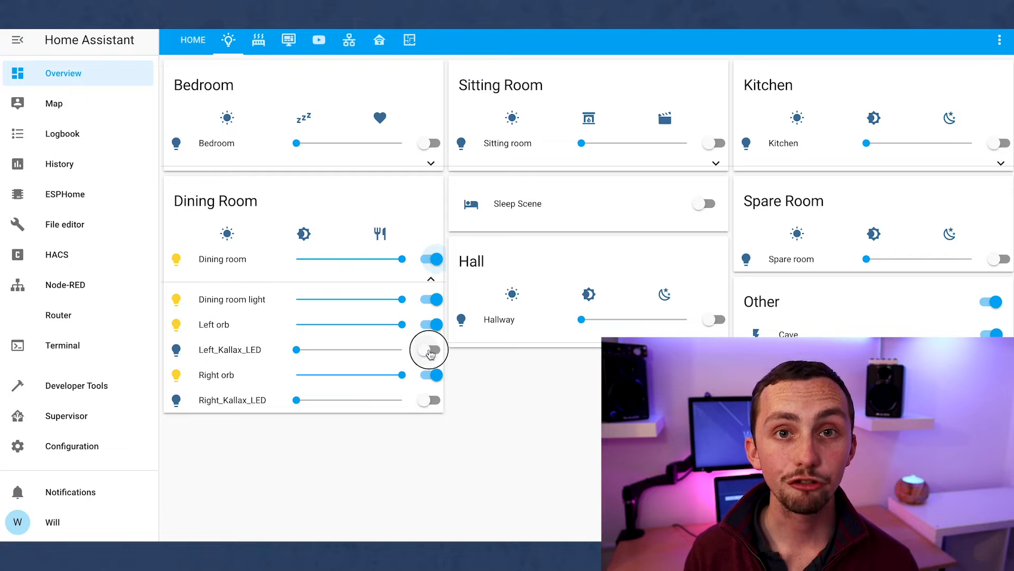
click(428, 350)
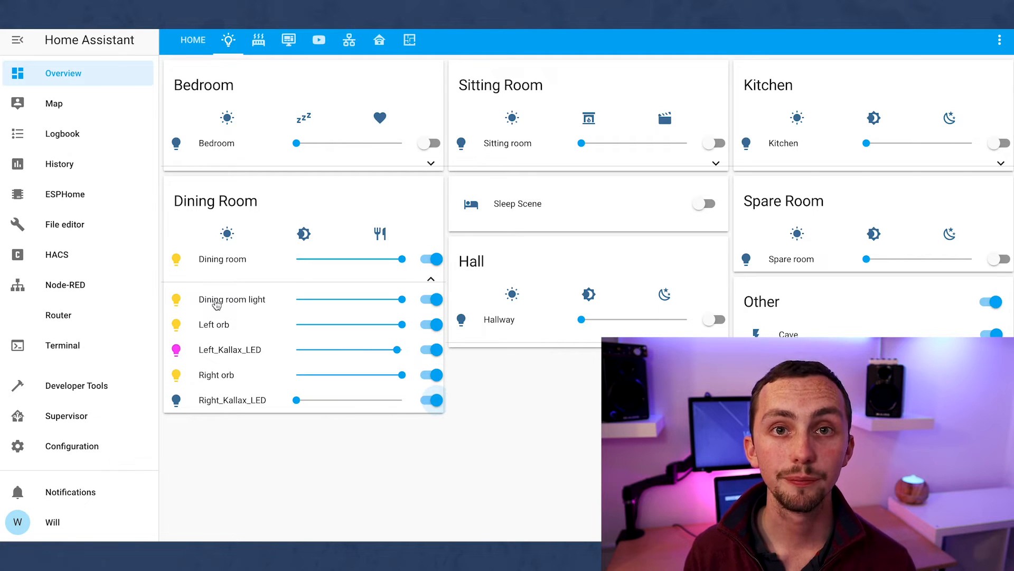
click(231, 299)
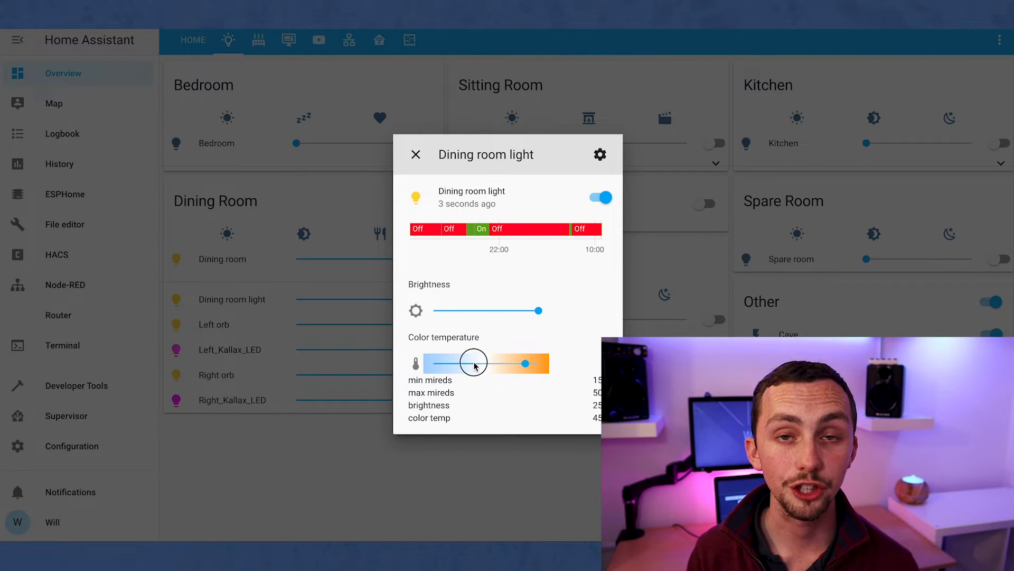
click(229, 350)
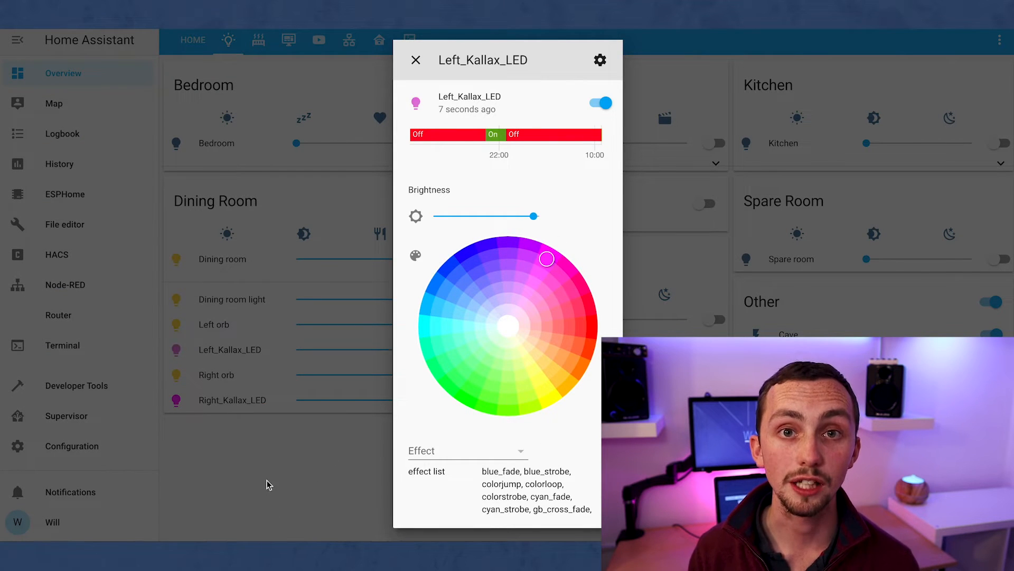
click(258, 40)
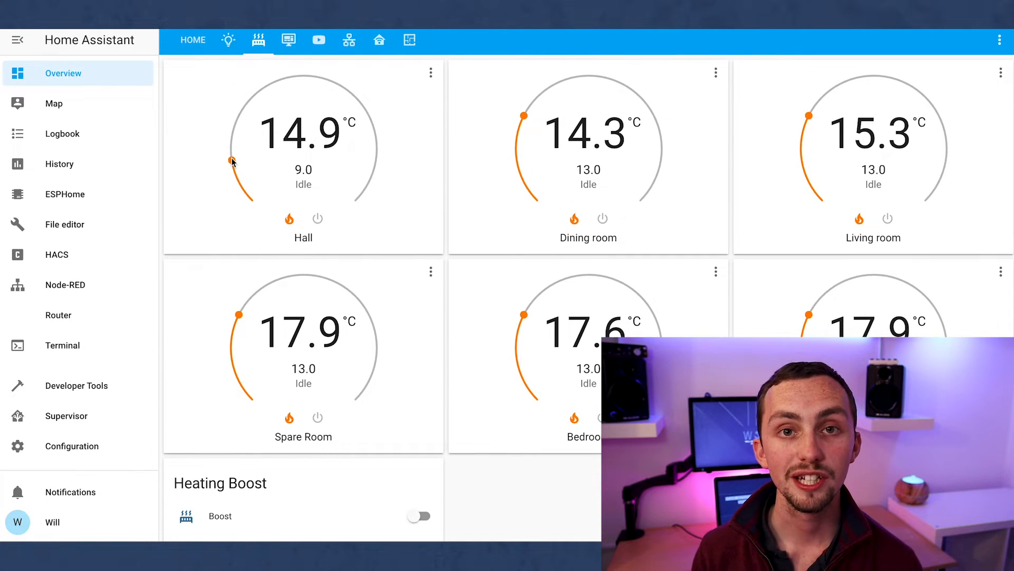
Raise the Hall thermostat target to 13.0 °C and set the heating boost to Dining Room for 1 hour.
drag(232, 162, 243, 120)
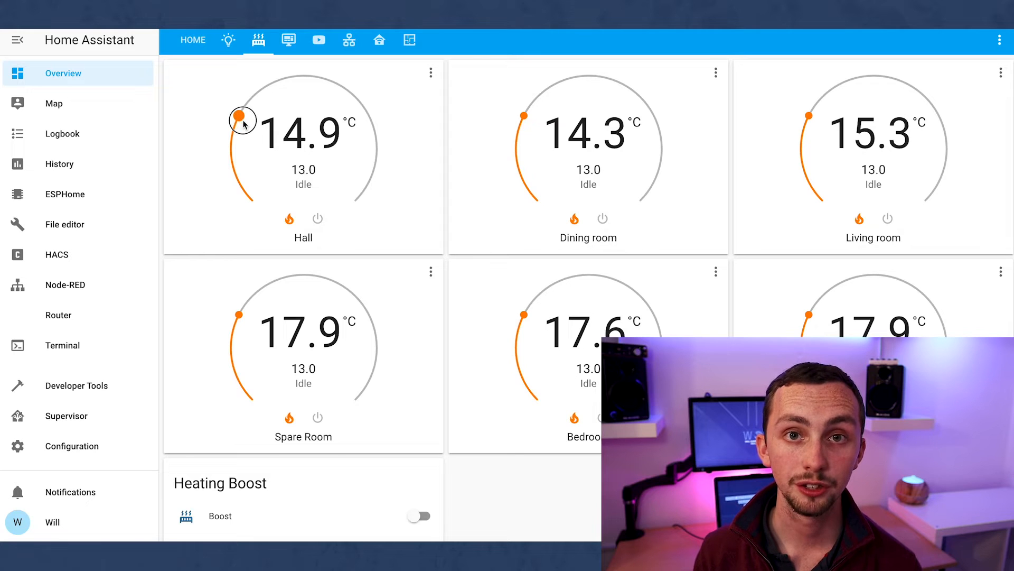
mouse_move(454, 157)
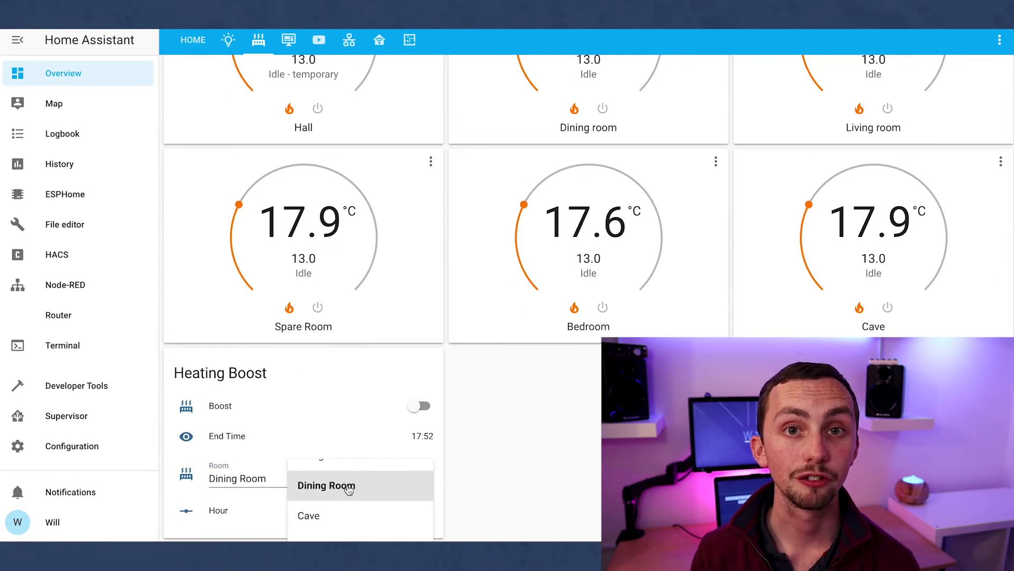
click(327, 486)
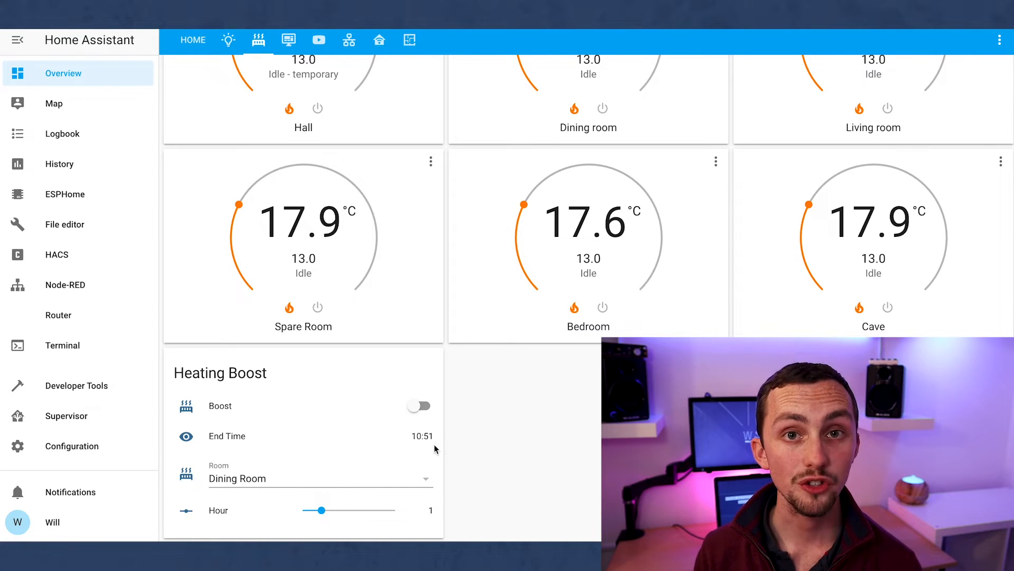
click(420, 406)
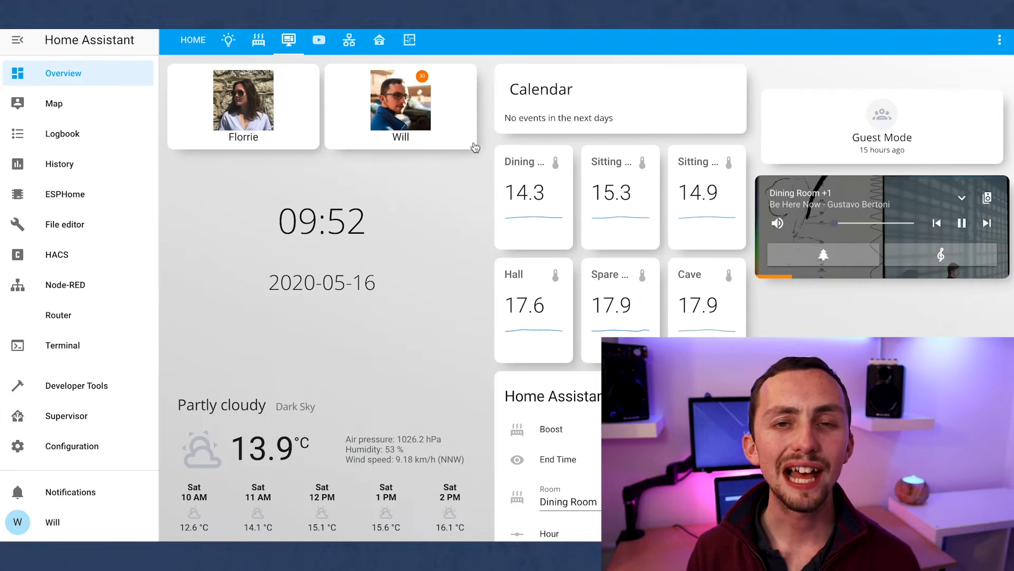
mouse_move(289, 468)
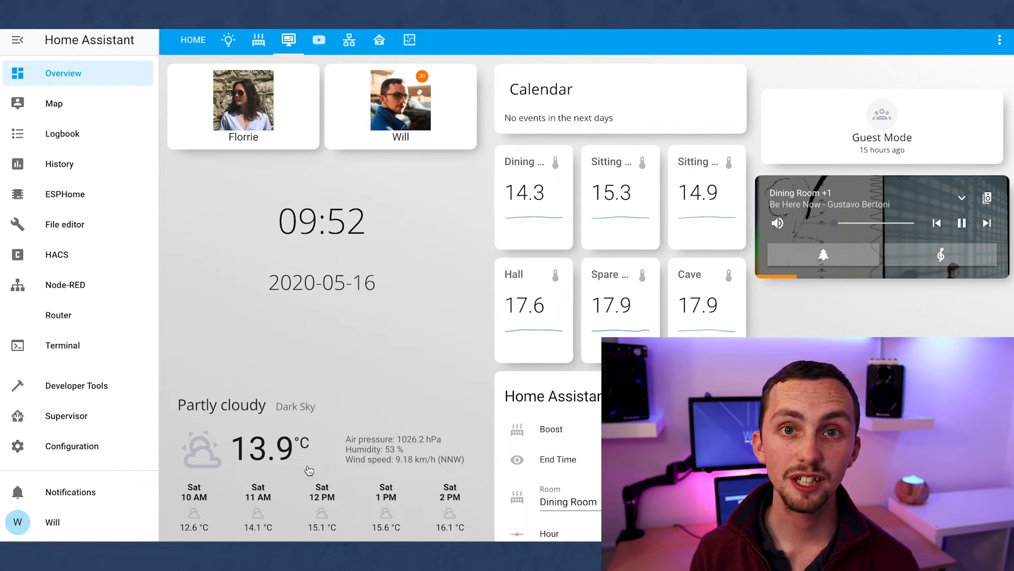
mouse_move(356, 439)
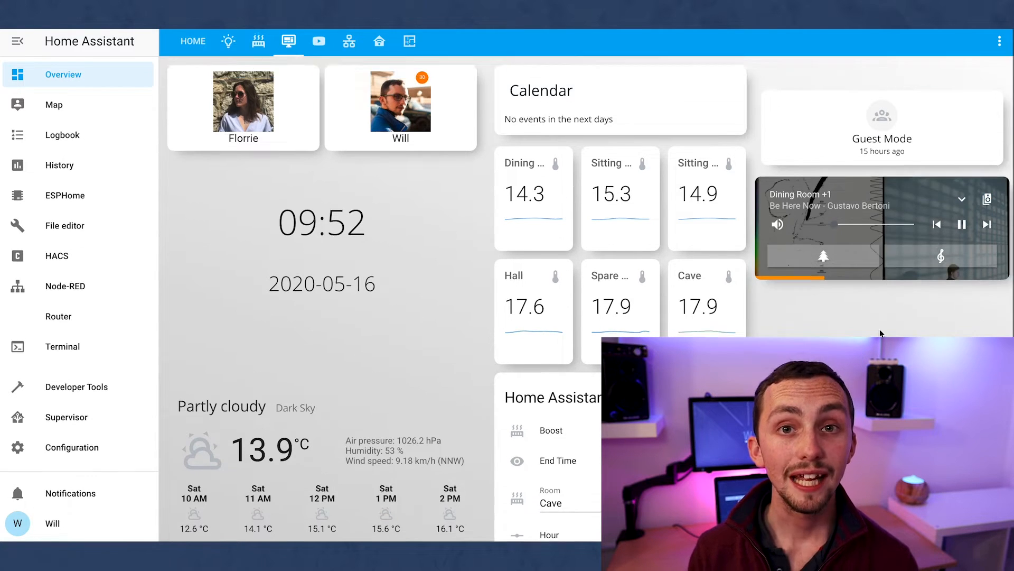
Toggle Guest Mode on from its card pop-up, then move to the network devices view.
click(881, 125)
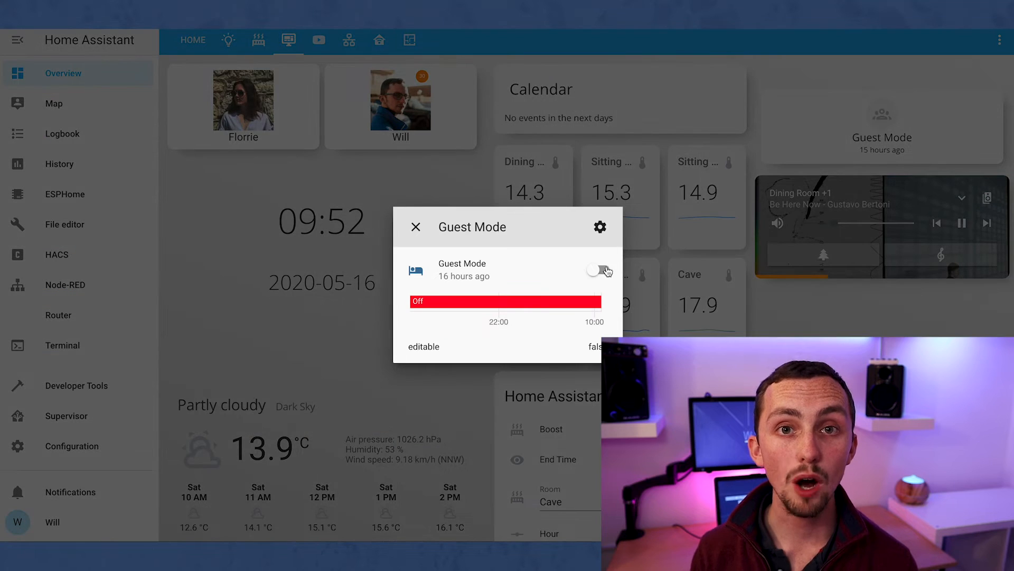
click(598, 270)
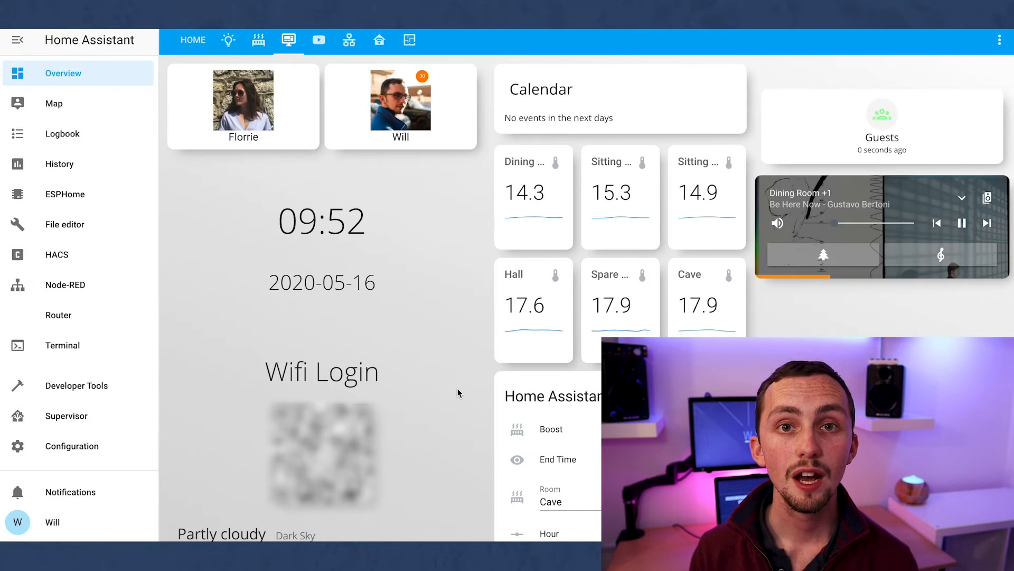
click(883, 115)
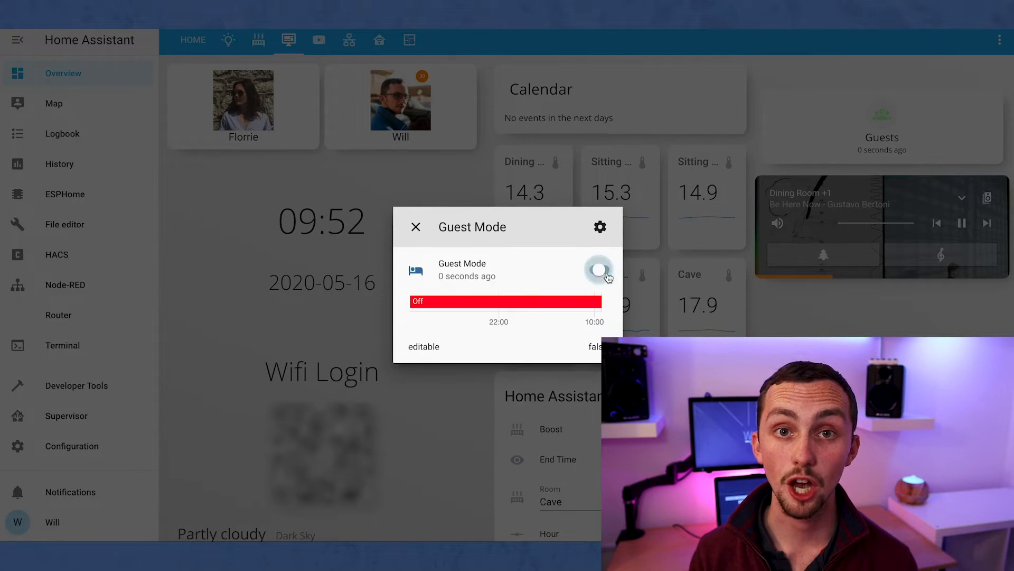
click(416, 226)
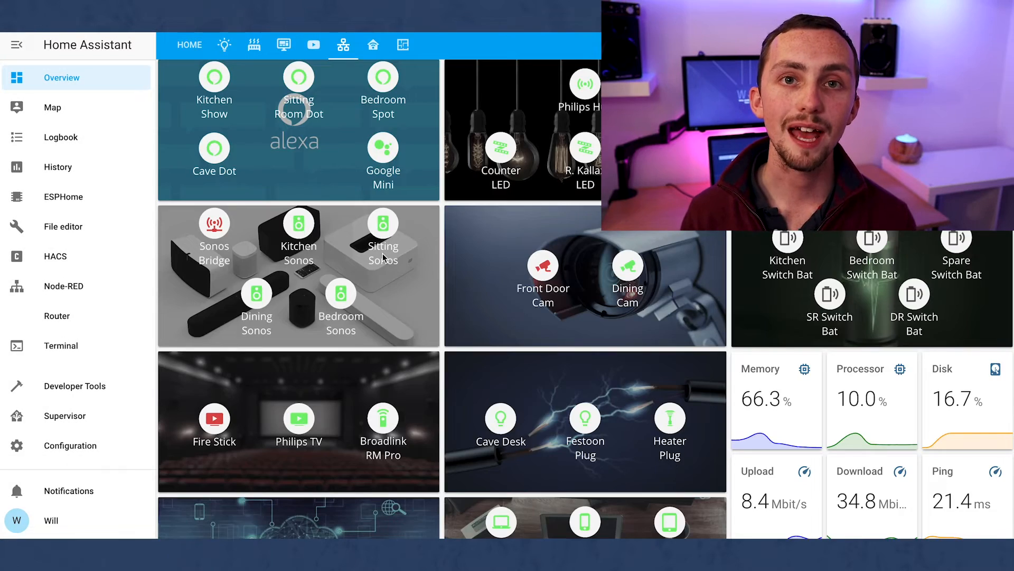
Check the Bedroom Spot tracker history on the network view, then browse the automations and floorplan views.
scroll(down, 3)
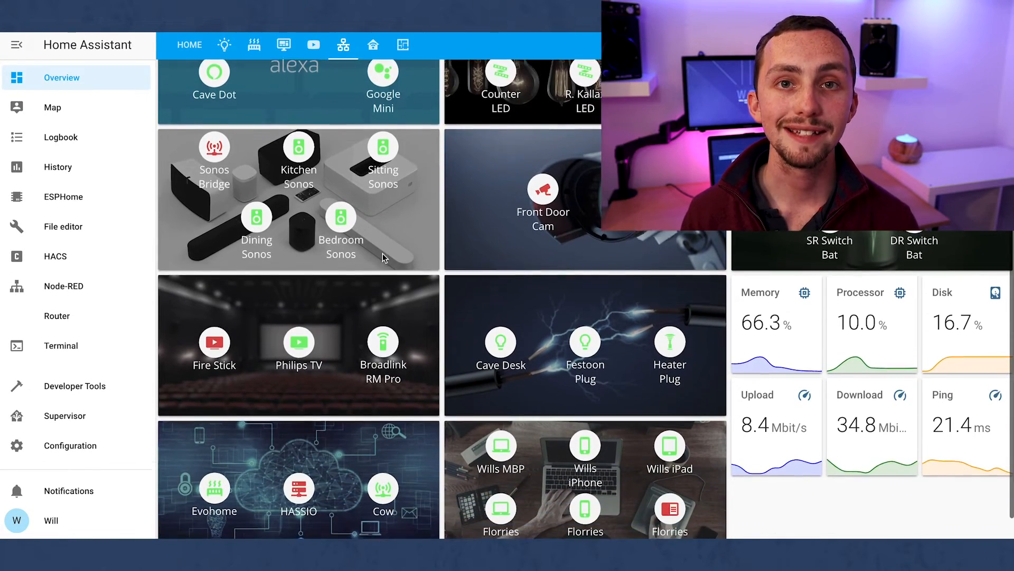
scroll(down, 3)
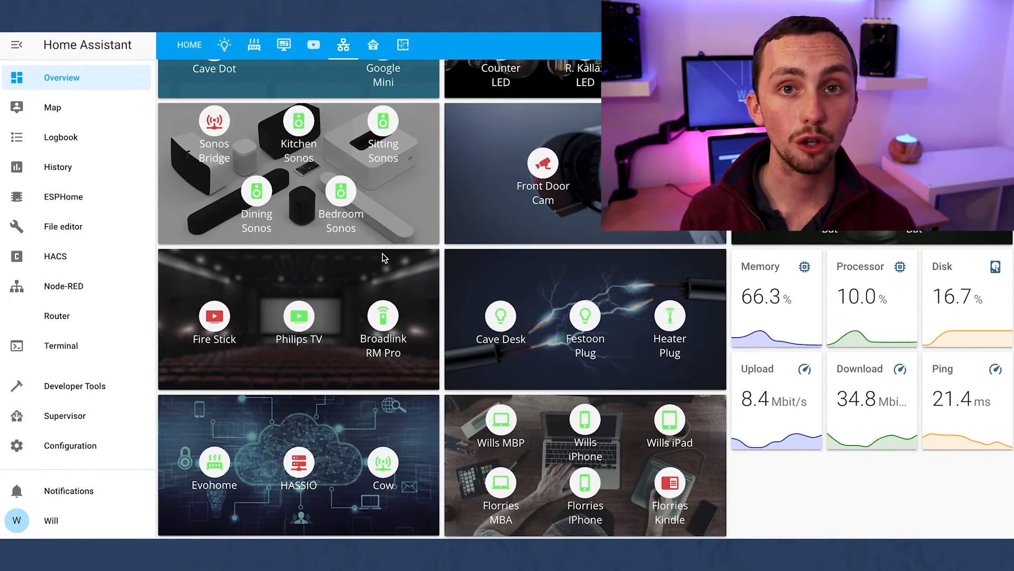
scroll(up, 3)
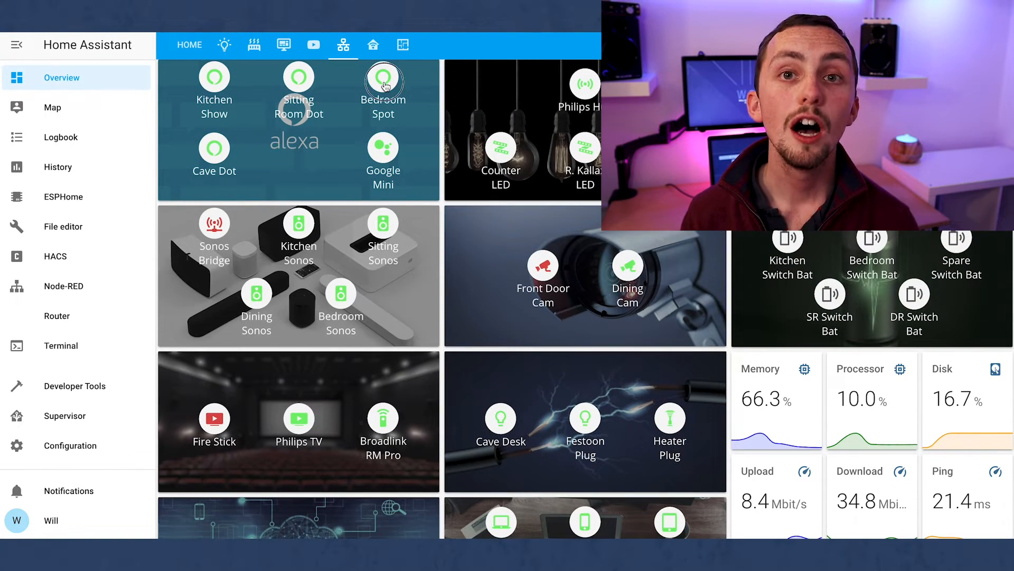
click(382, 85)
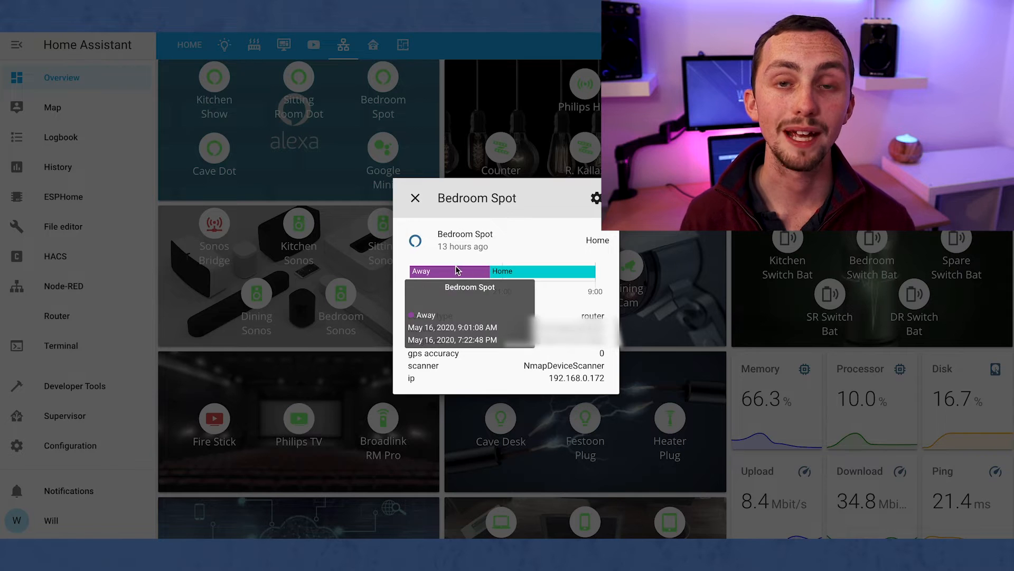
click(416, 198)
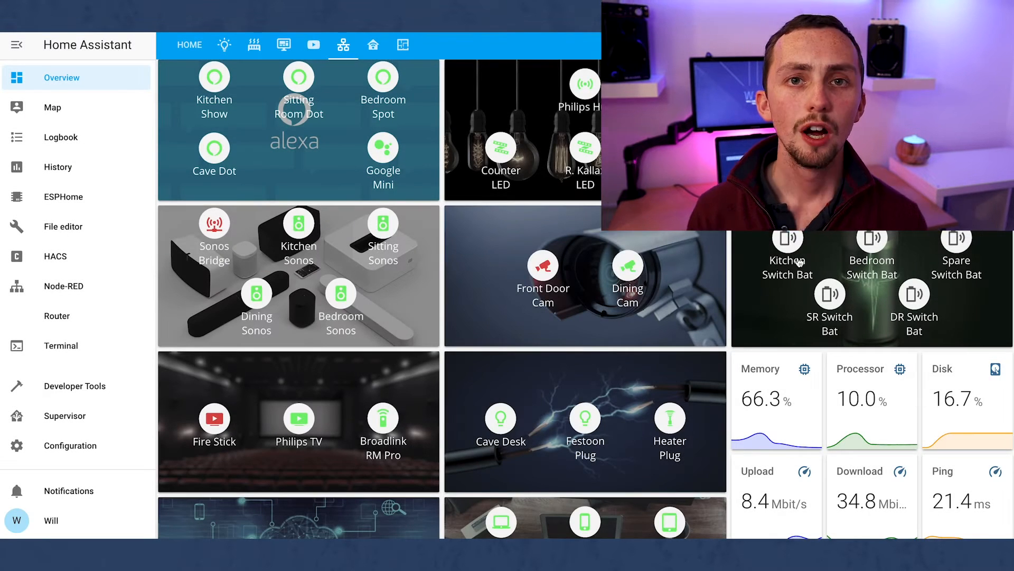
click(373, 44)
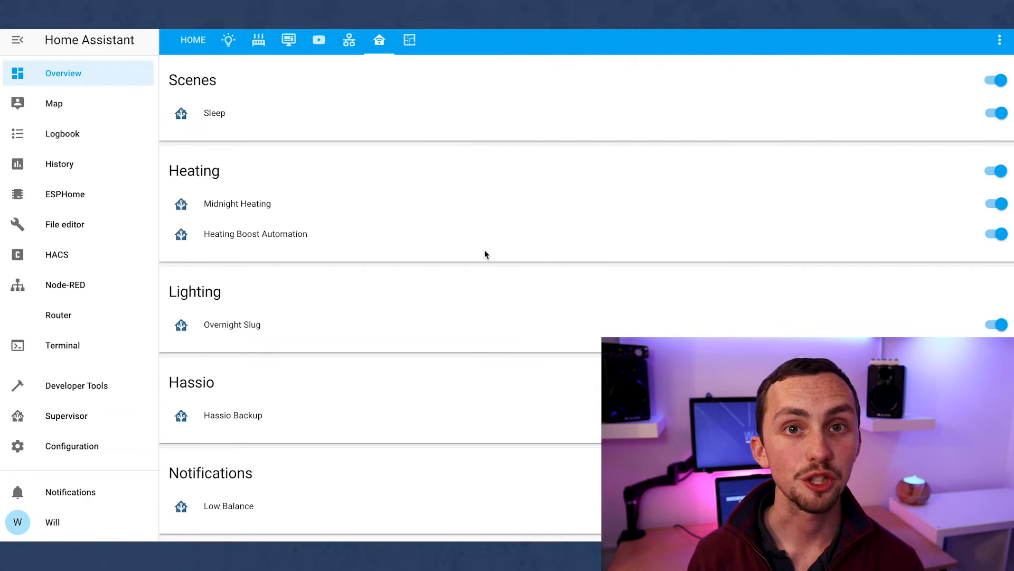
click(409, 40)
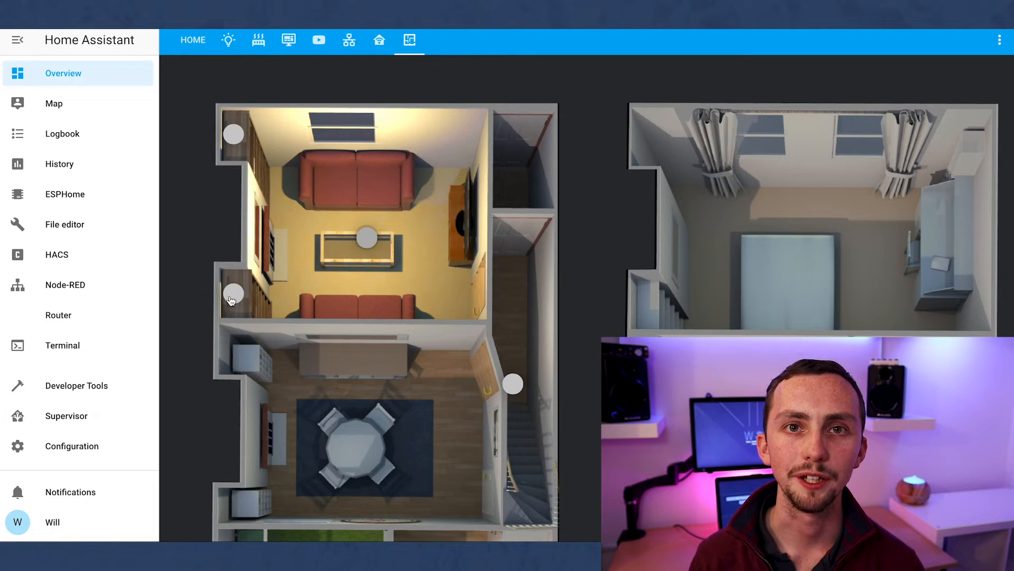
Switch on the Sitting Left Orb from the floorplan, recolour it purple, and toggle the stairs light.
click(232, 134)
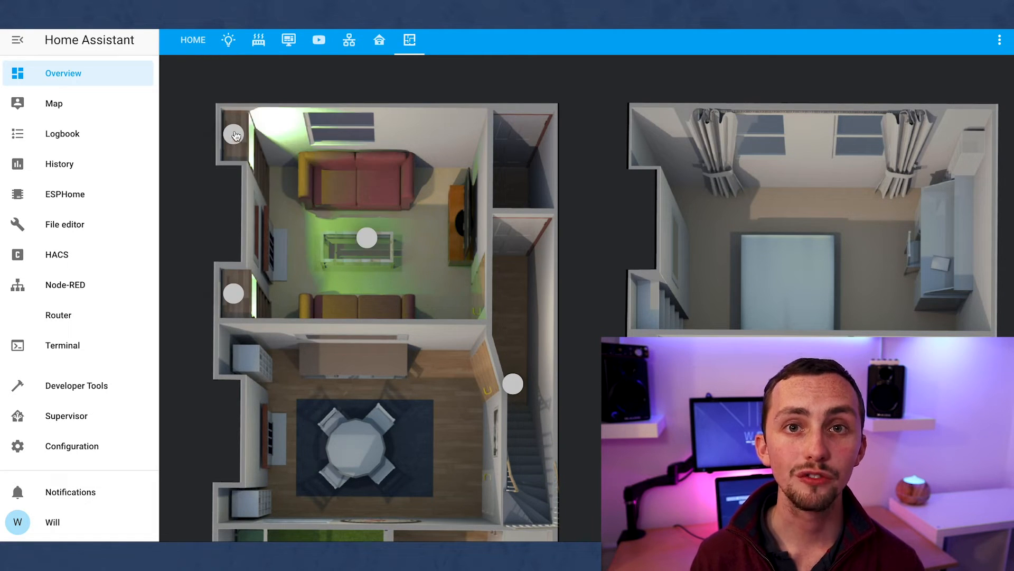
click(233, 135)
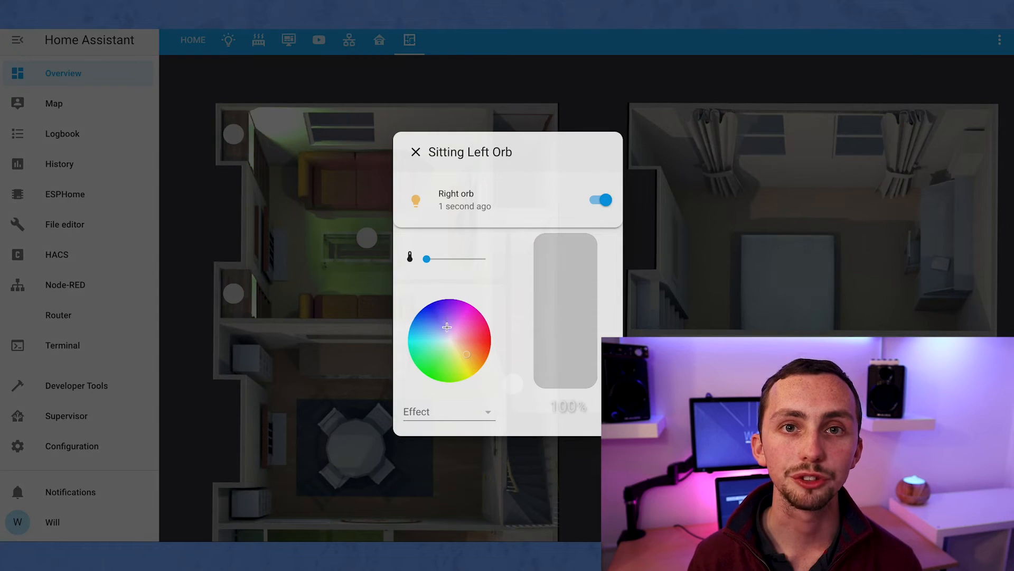
click(417, 151)
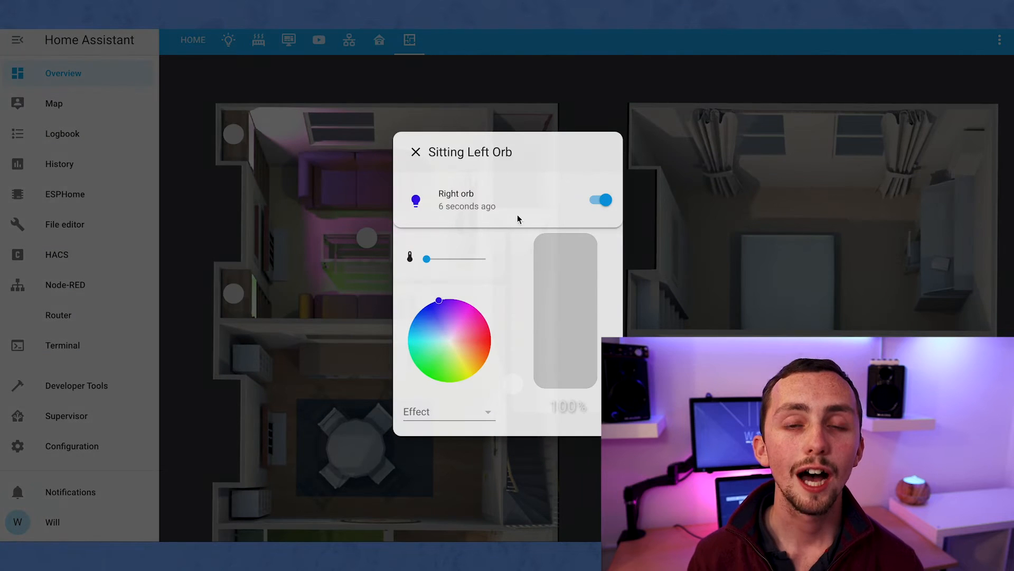
click(415, 151)
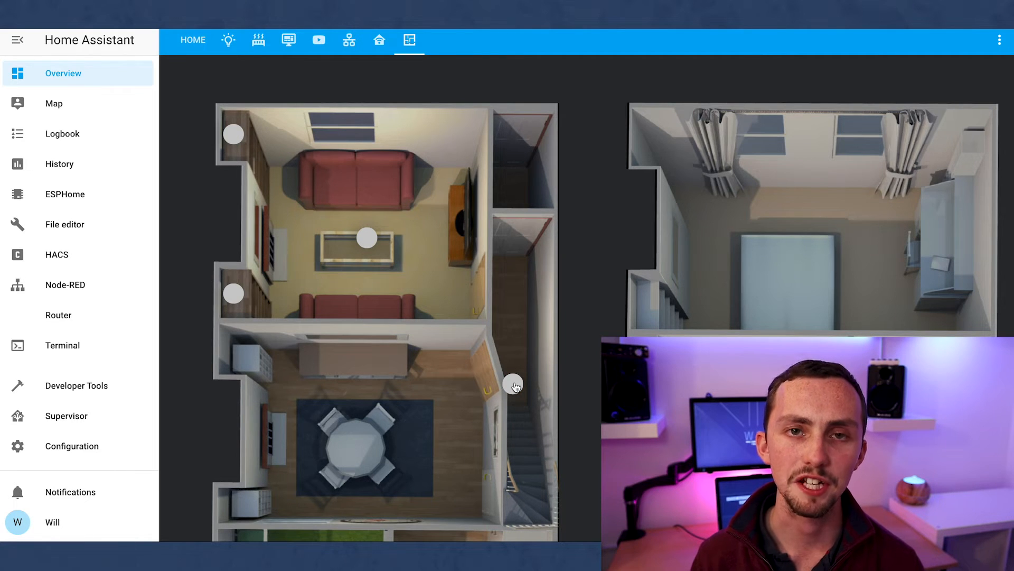
click(65, 415)
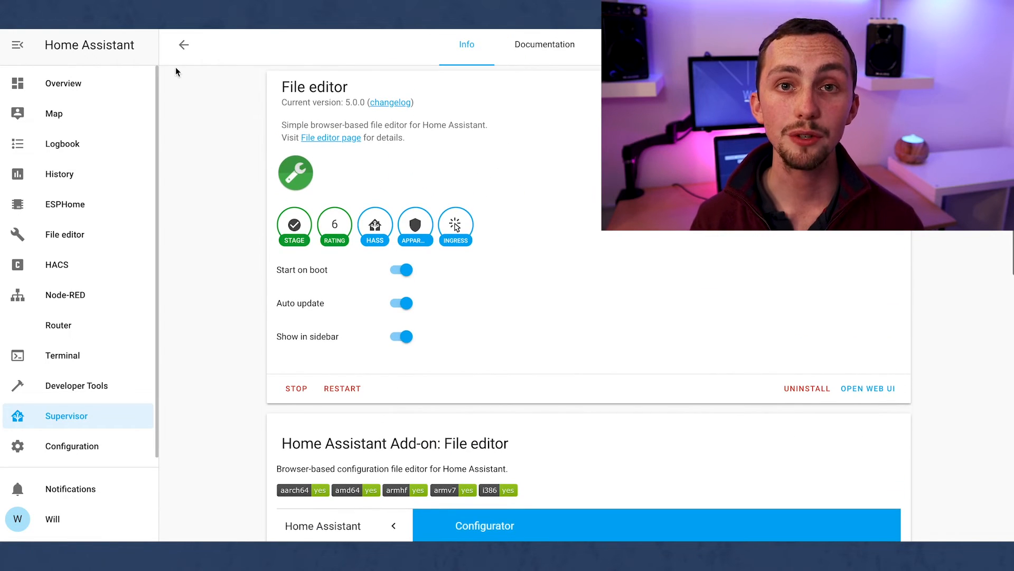
Return to the Supervisor add-ons dashboard and browse the Add-on store's official add-ons.
click(184, 44)
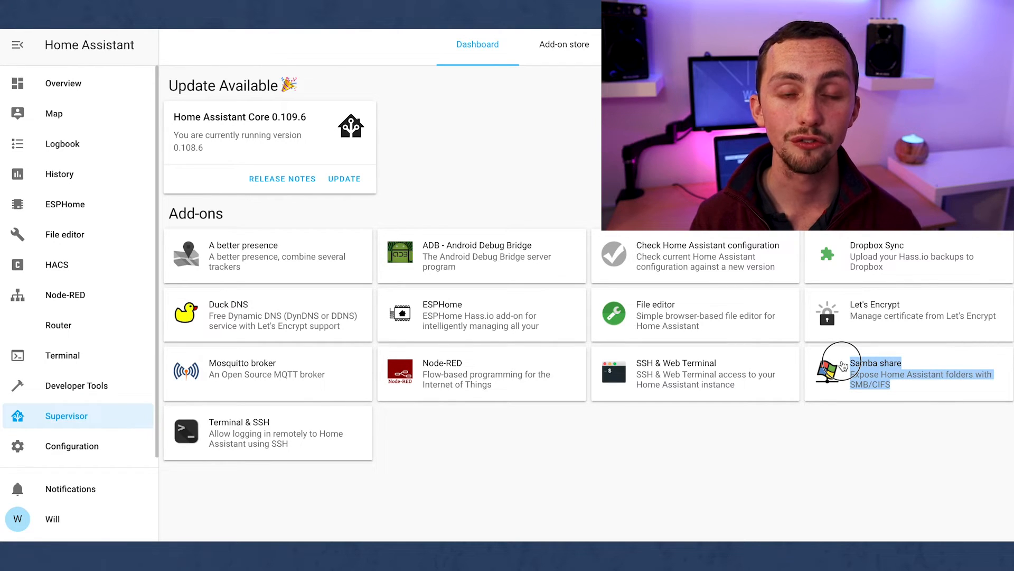
mouse_move(735, 386)
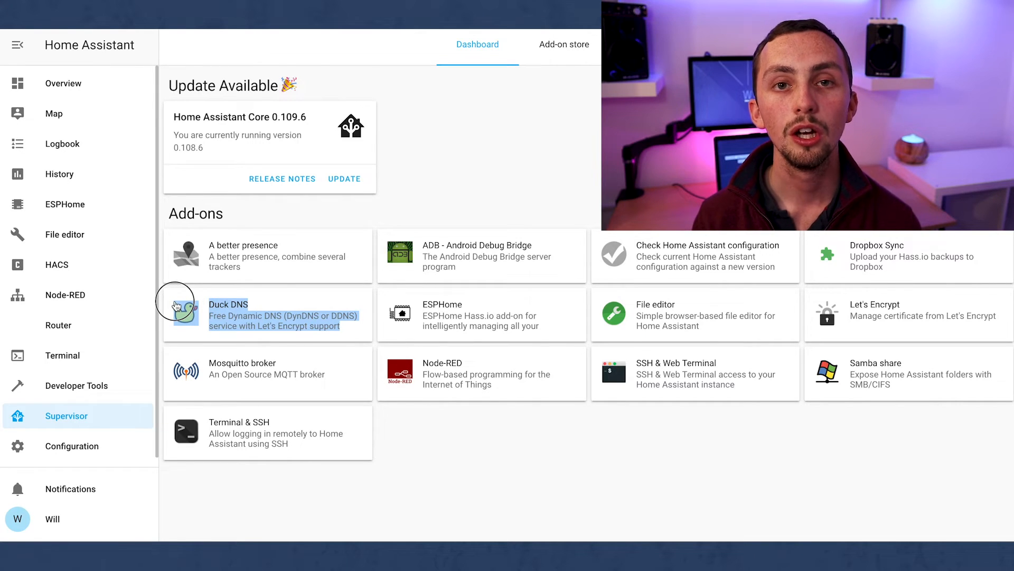
mouse_move(419, 426)
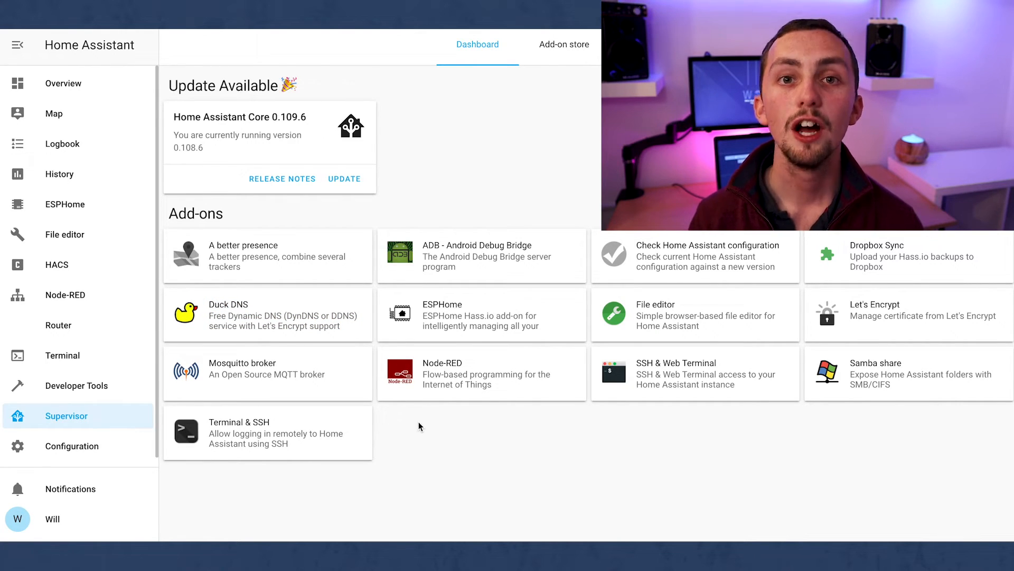
mouse_move(739, 272)
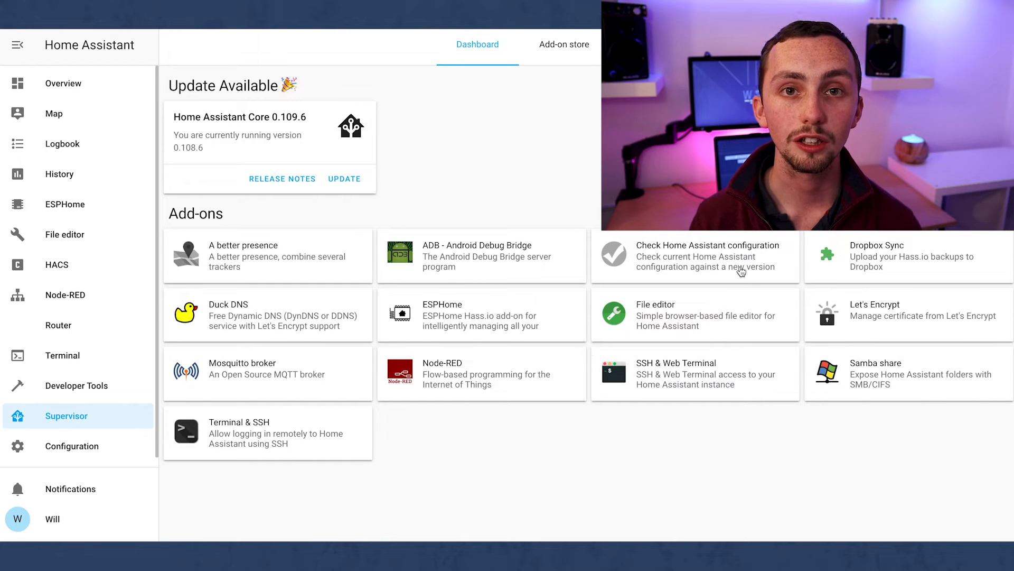
mouse_move(780, 272)
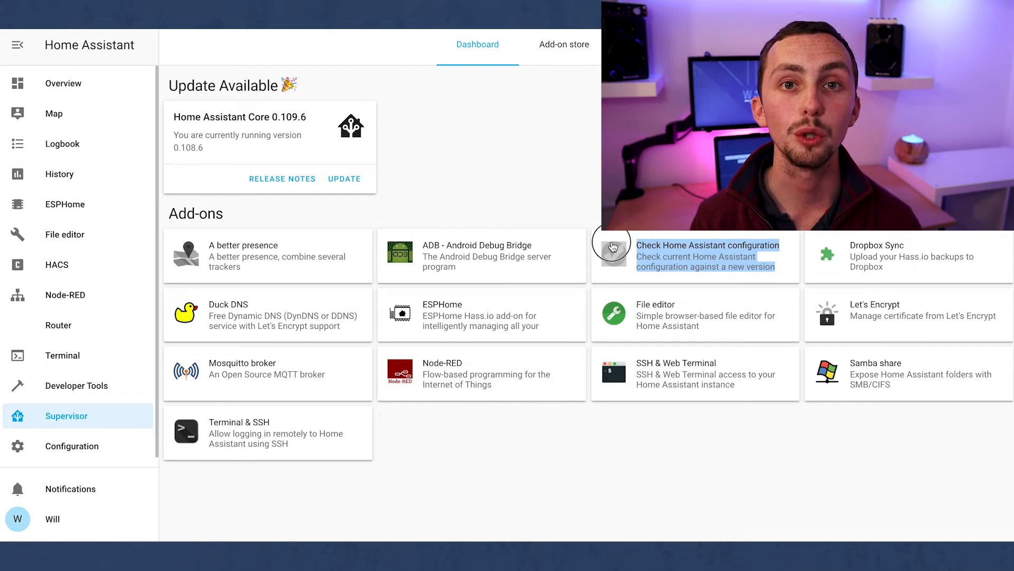
mouse_move(270, 312)
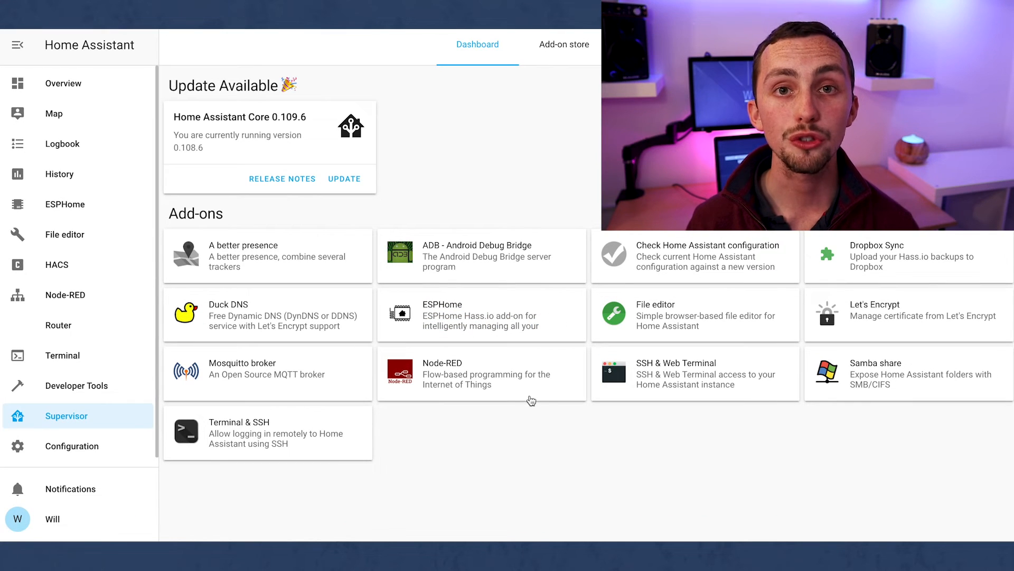
click(563, 44)
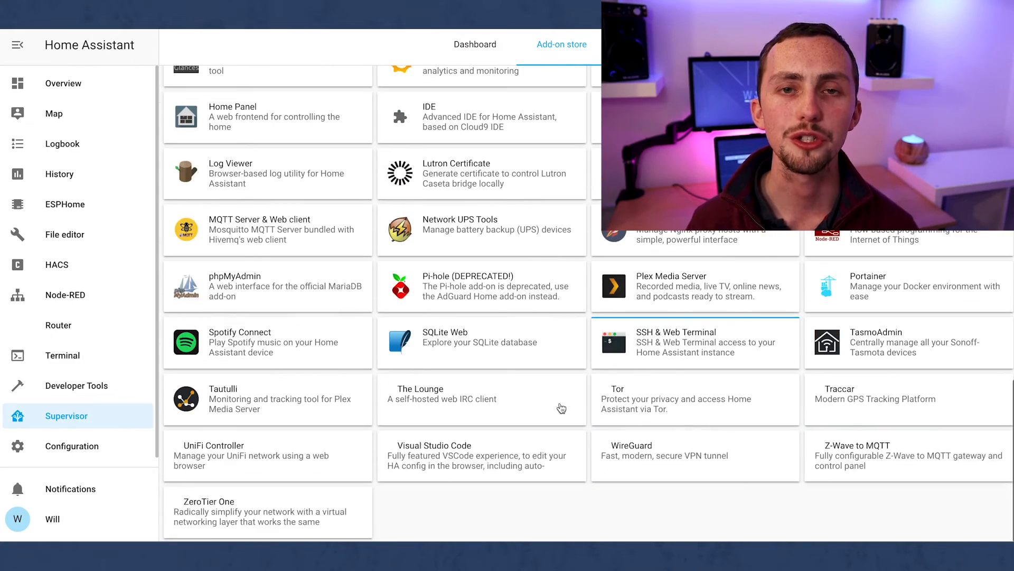
scroll(up, 3)
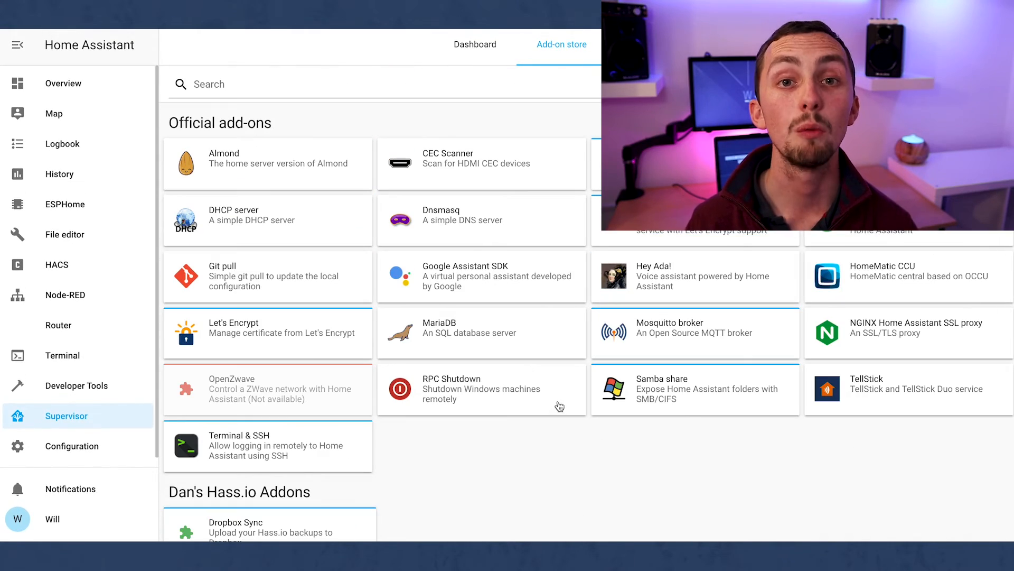
Browse HACS integrations, trying search terms 'xia' and 'vac' for vacuum-related entries.
click(56, 264)
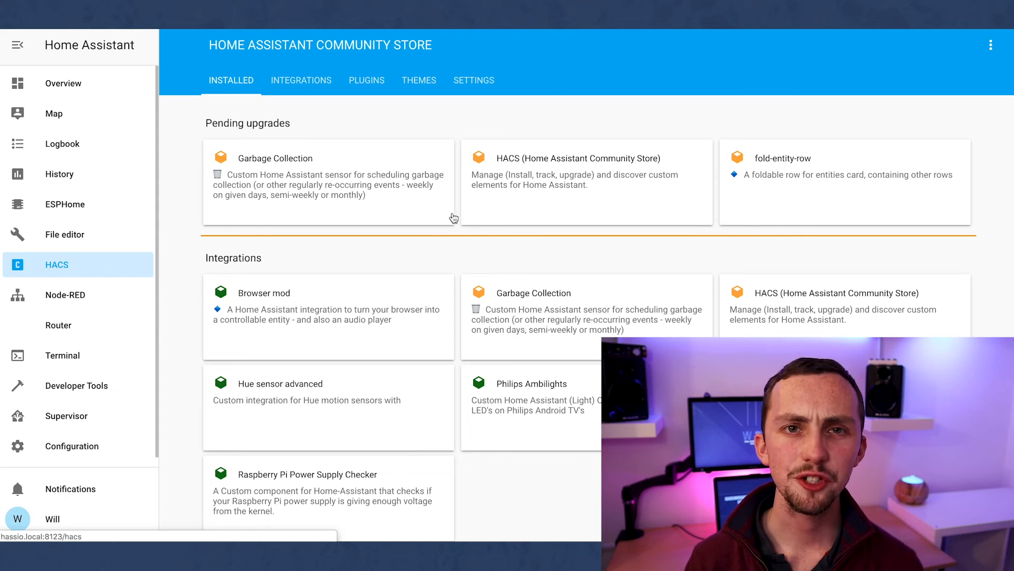
scroll(down, 3)
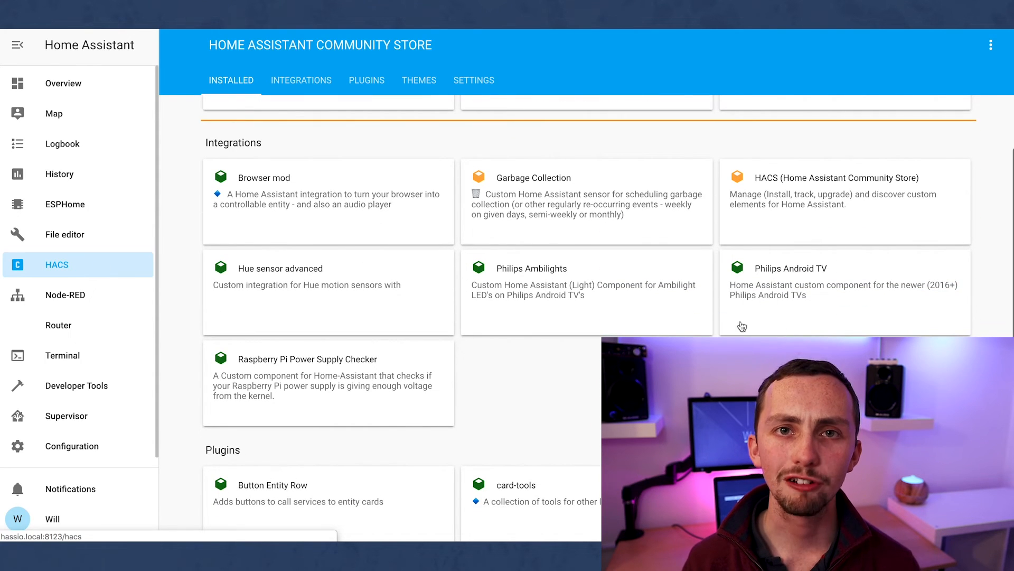
scroll(down, 3)
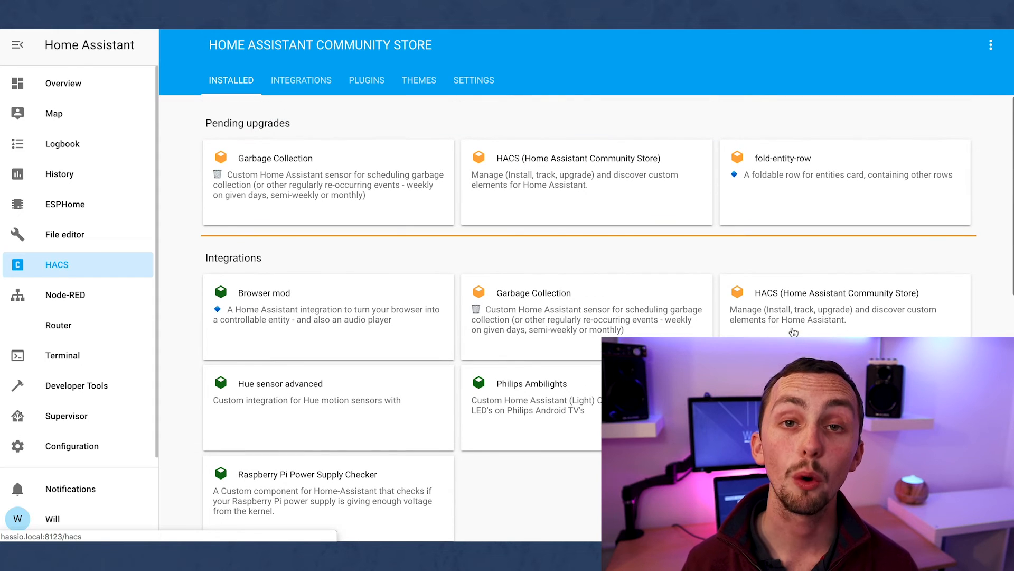
click(302, 80)
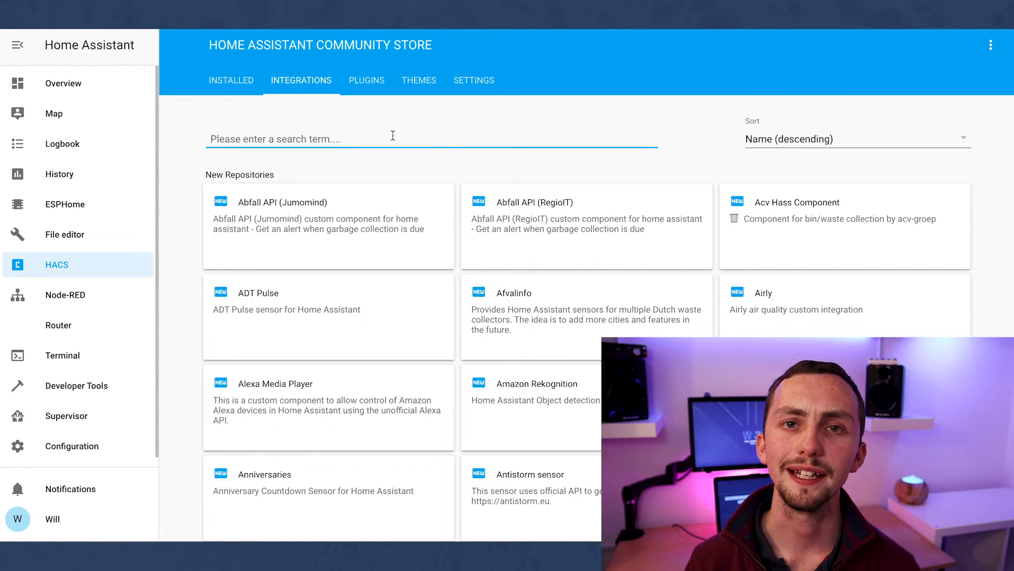
text(xia)
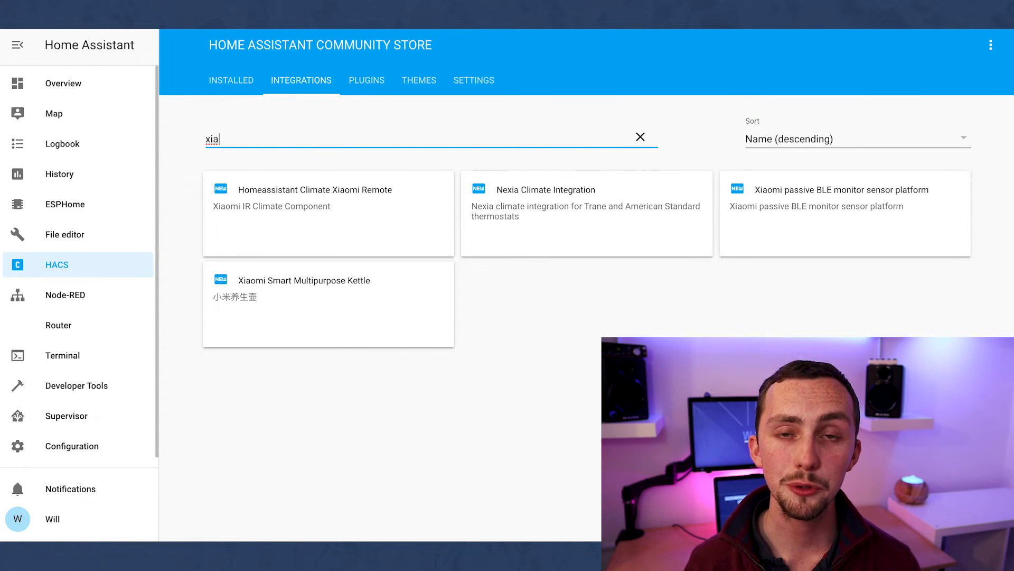
key(BackSpace)
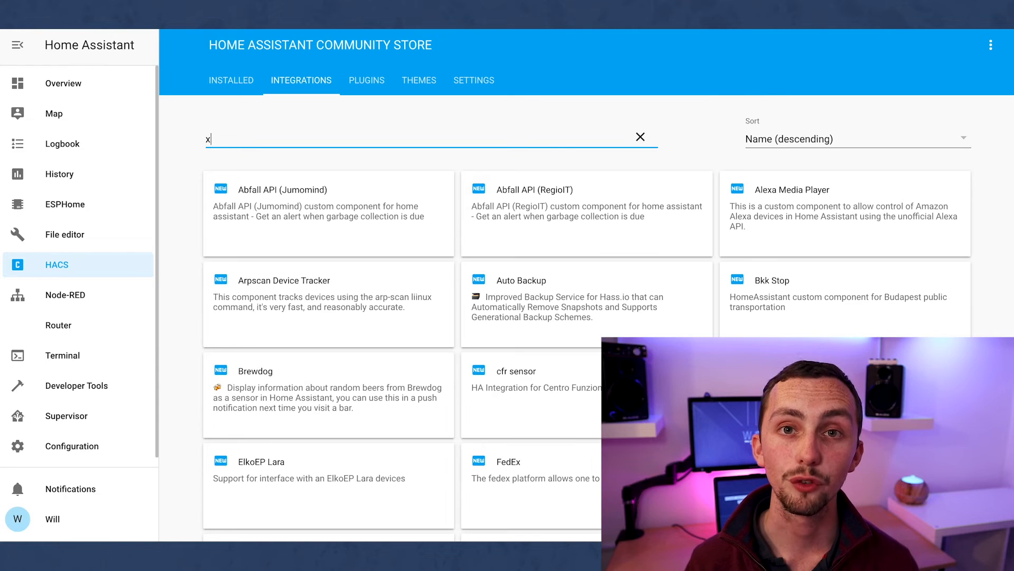
text(vac)
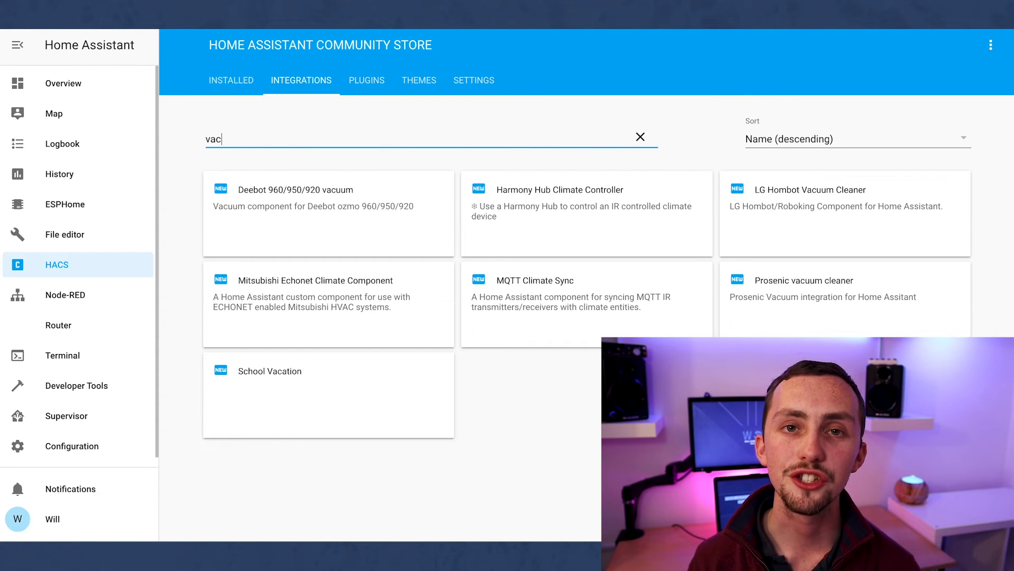
key(Backspace)
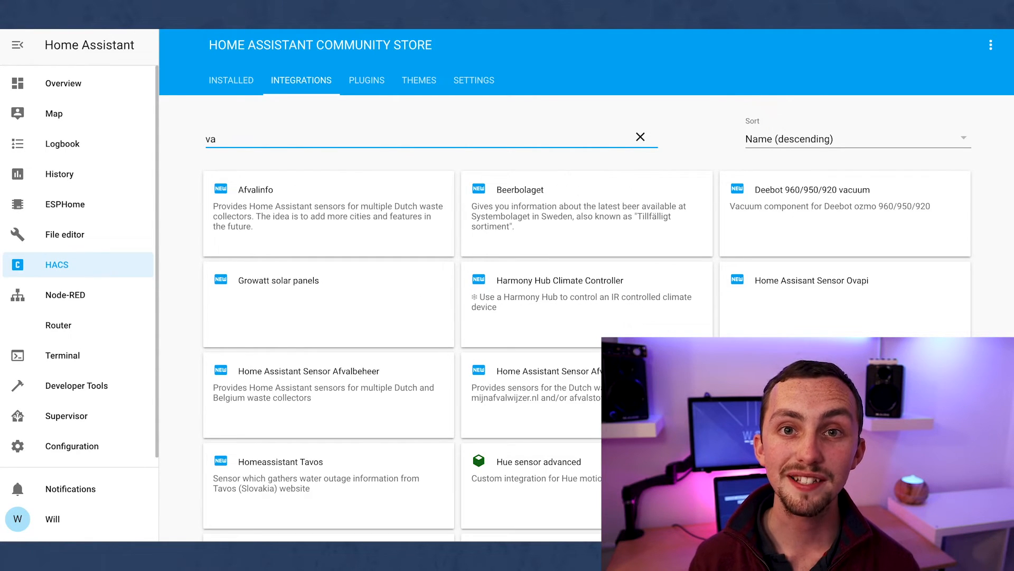
Search the Plugins list for 'vacuu', then clear the filter to show all plugins.
click(366, 80)
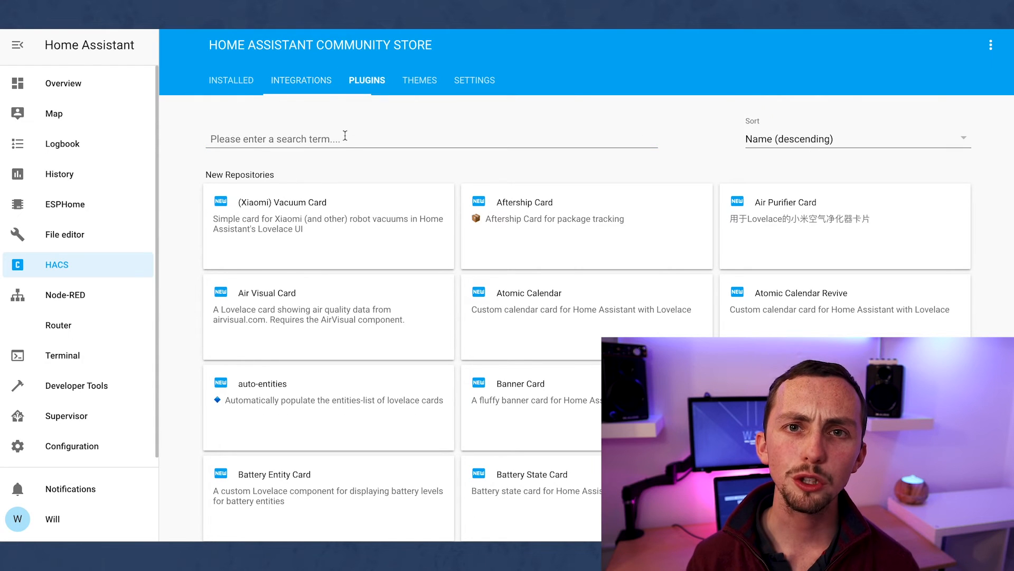
text(vacuu)
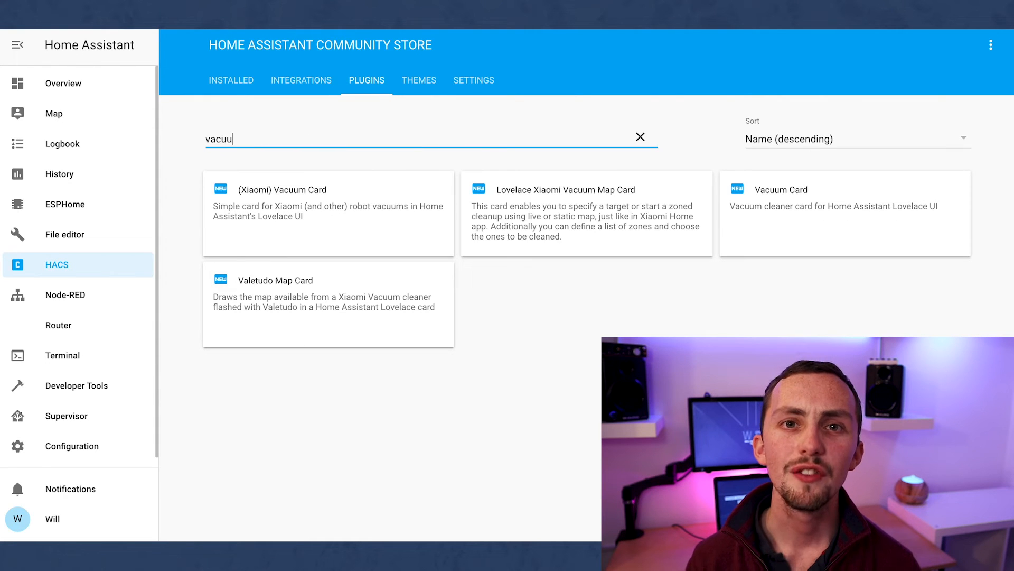
key(Backspace)
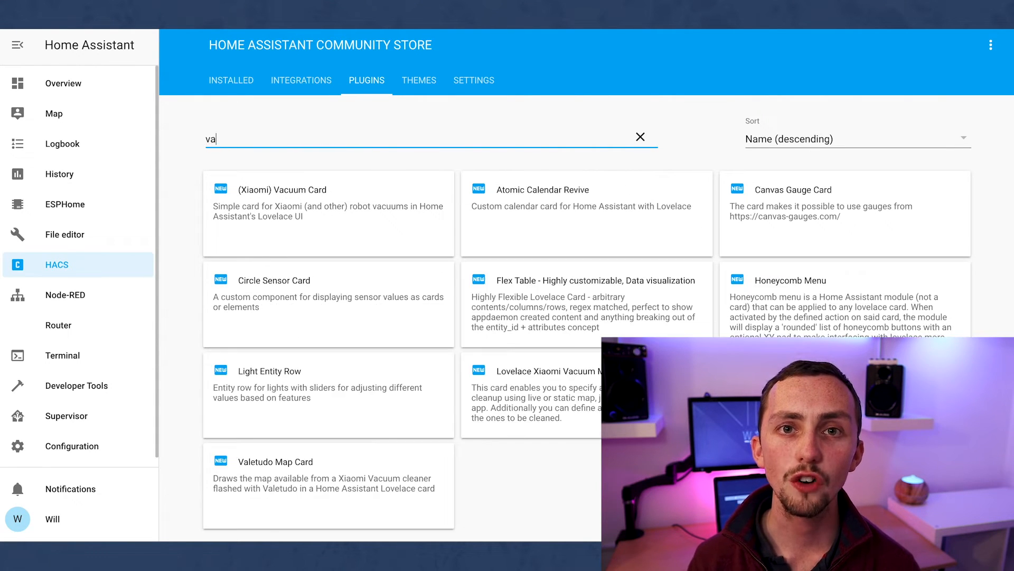
key(Backspace)
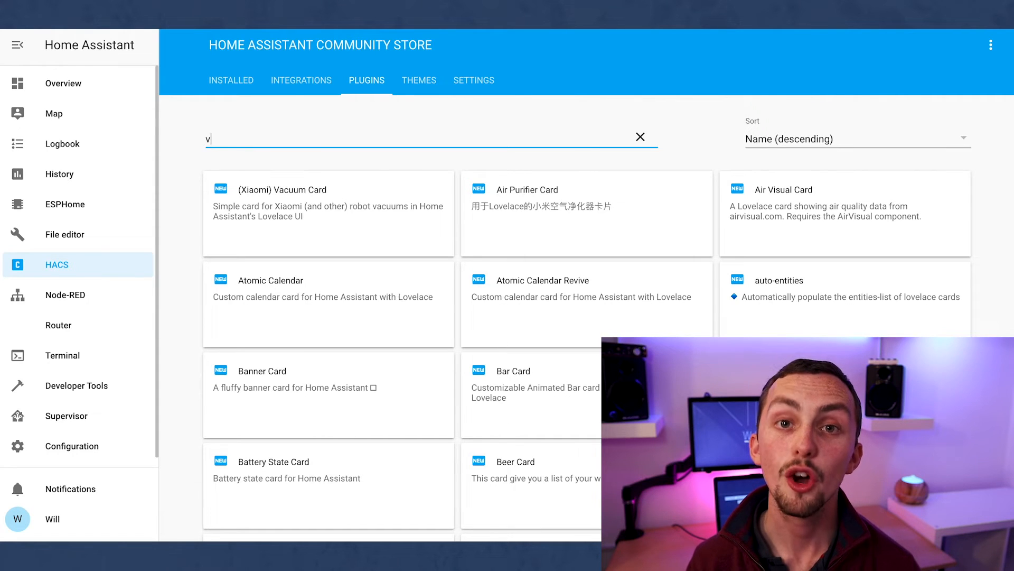
click(640, 136)
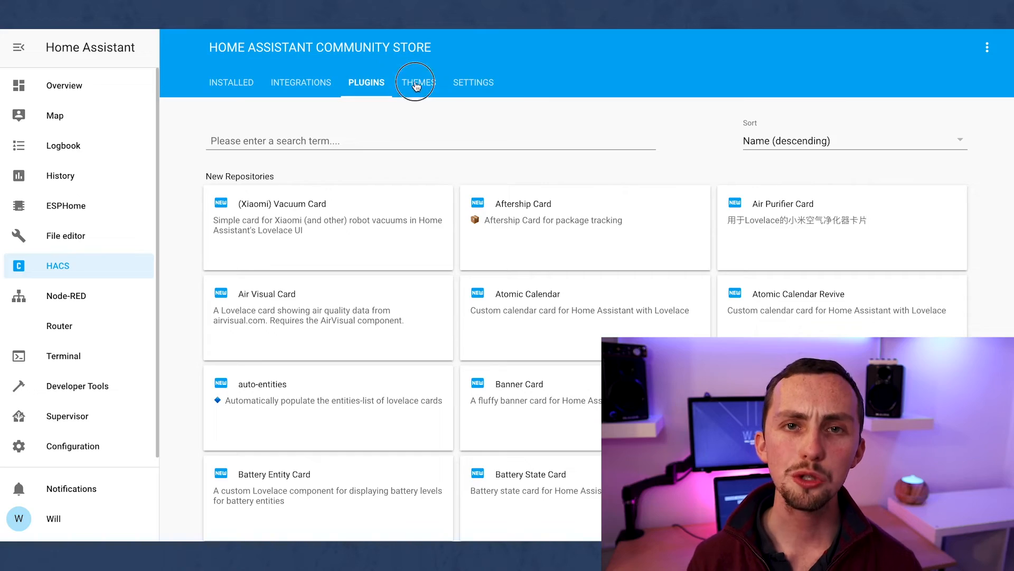
Browse the Themes list to the iOS Dark Mode Theme, then move on to the ESPHome dashboard.
click(418, 83)
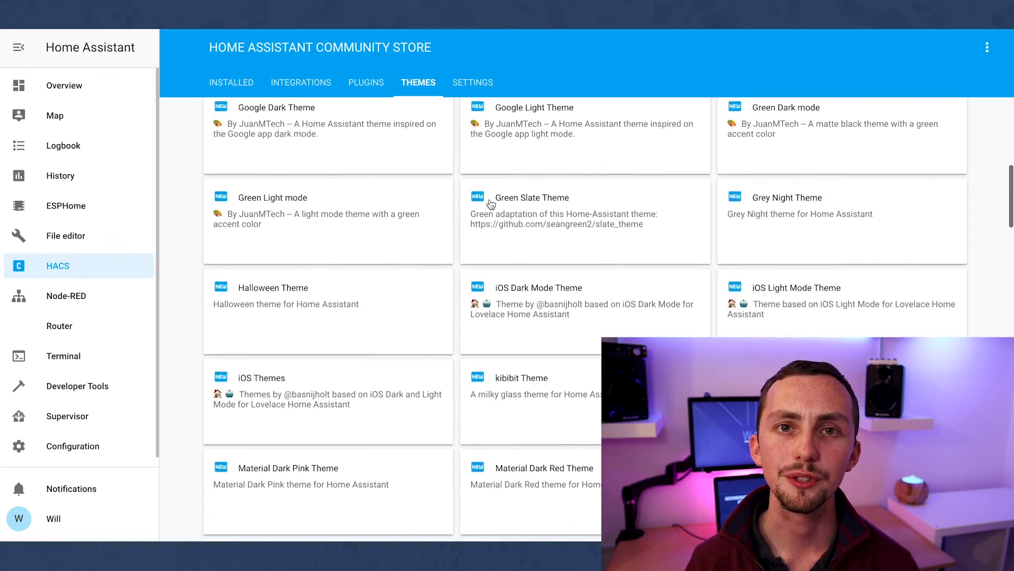
scroll(down, 3)
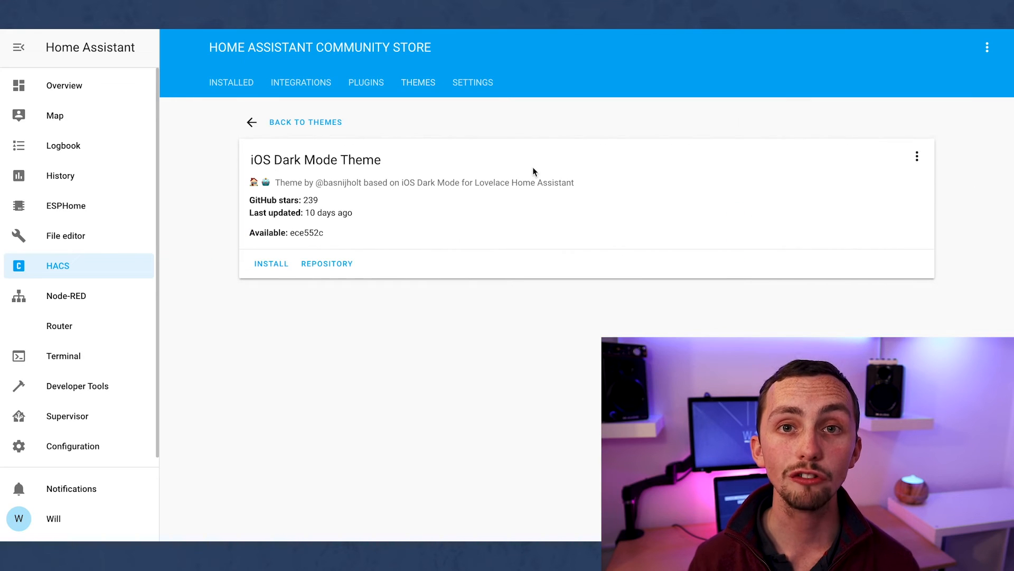
click(66, 205)
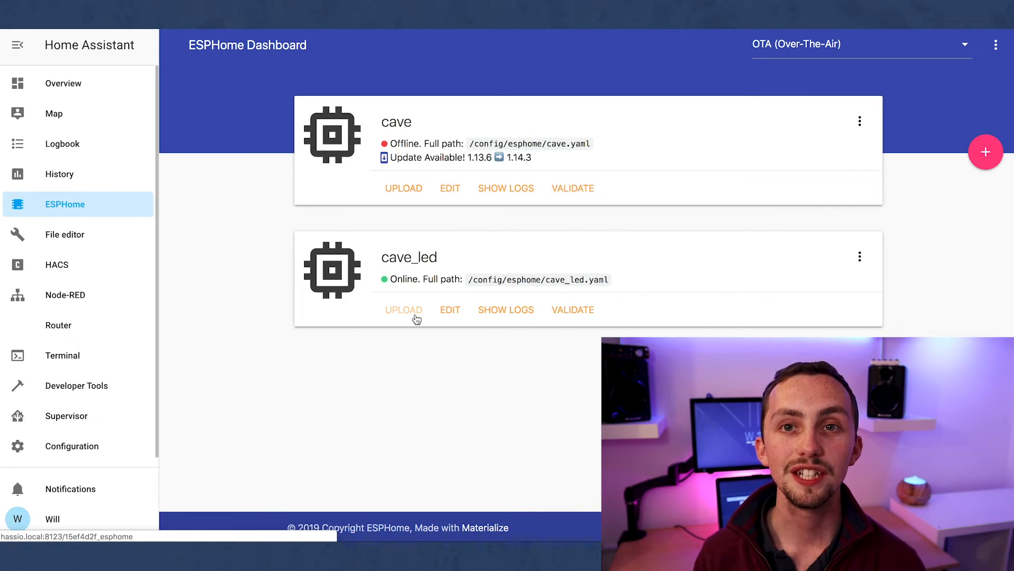
mouse_move(450, 317)
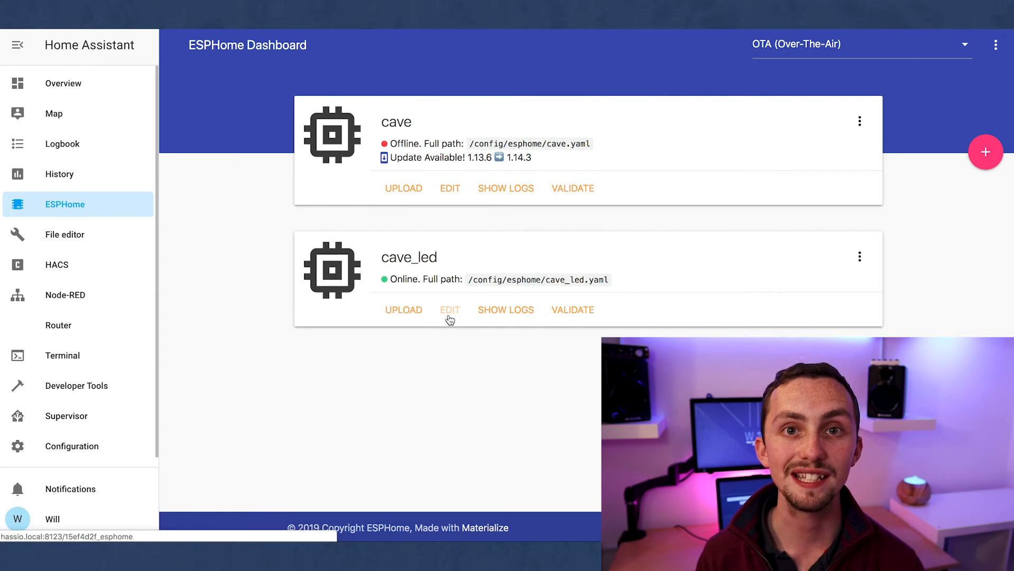
mouse_move(451, 344)
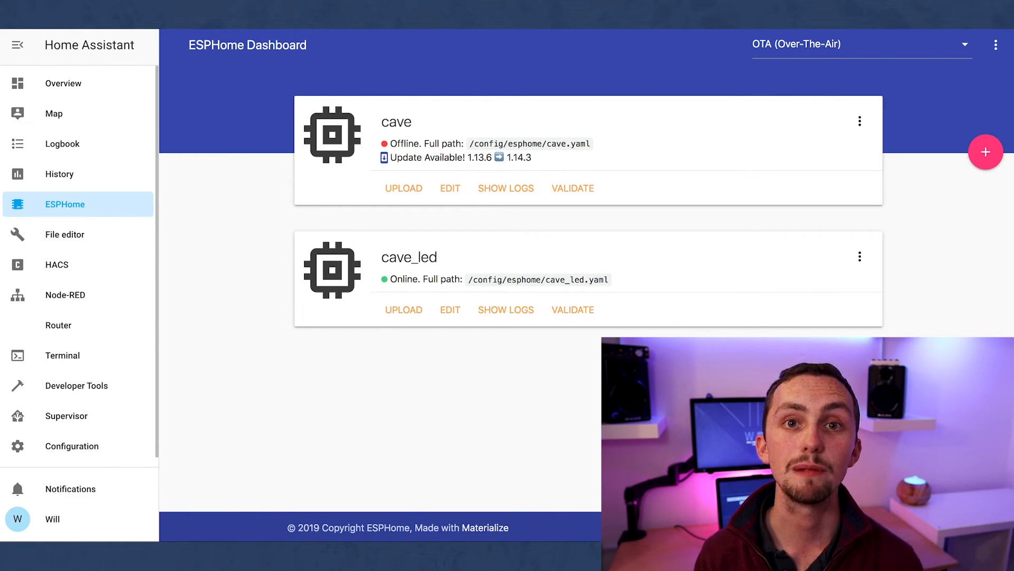
Switch from ESPHome to the Node-RED panel showing the Hassio weekly backup flow.
click(66, 295)
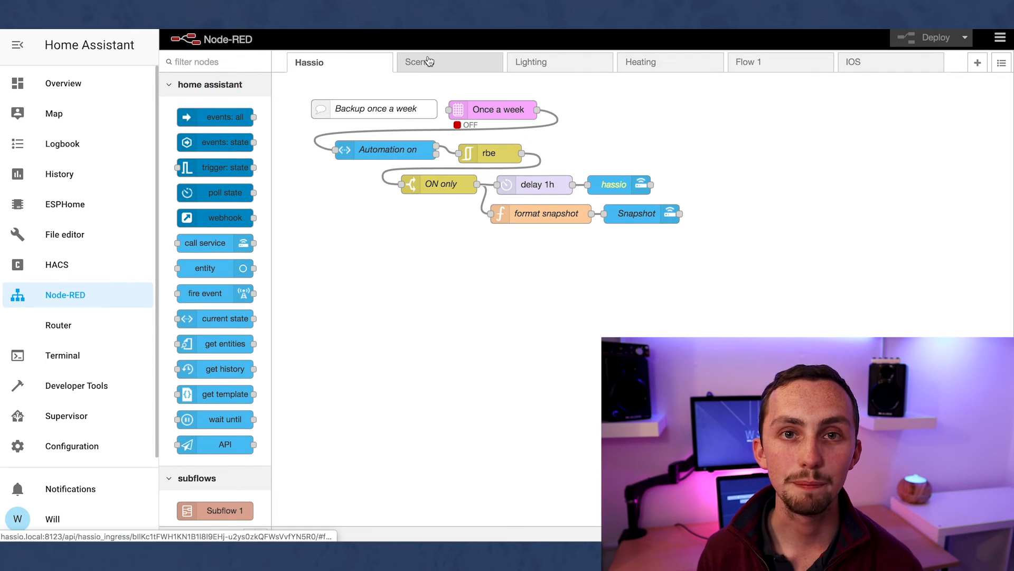
Review the Scenes flow and then the Lighting flow.
click(419, 63)
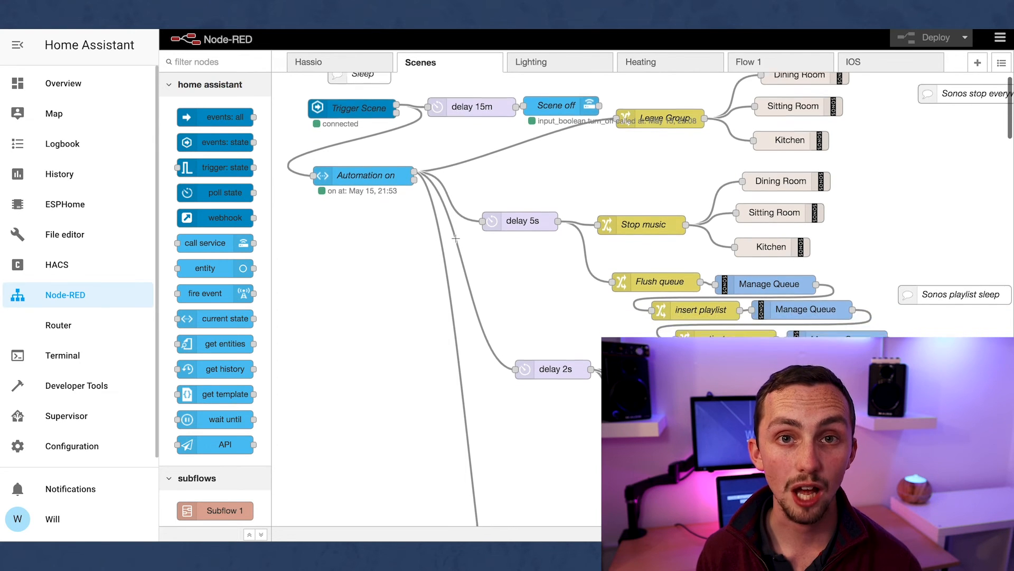
scroll(down, 3)
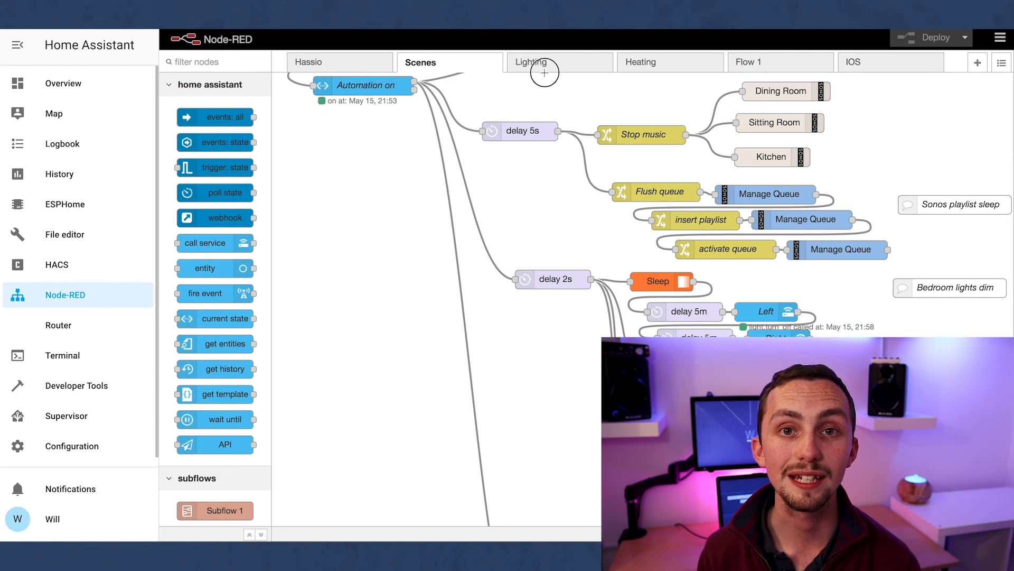
click(532, 63)
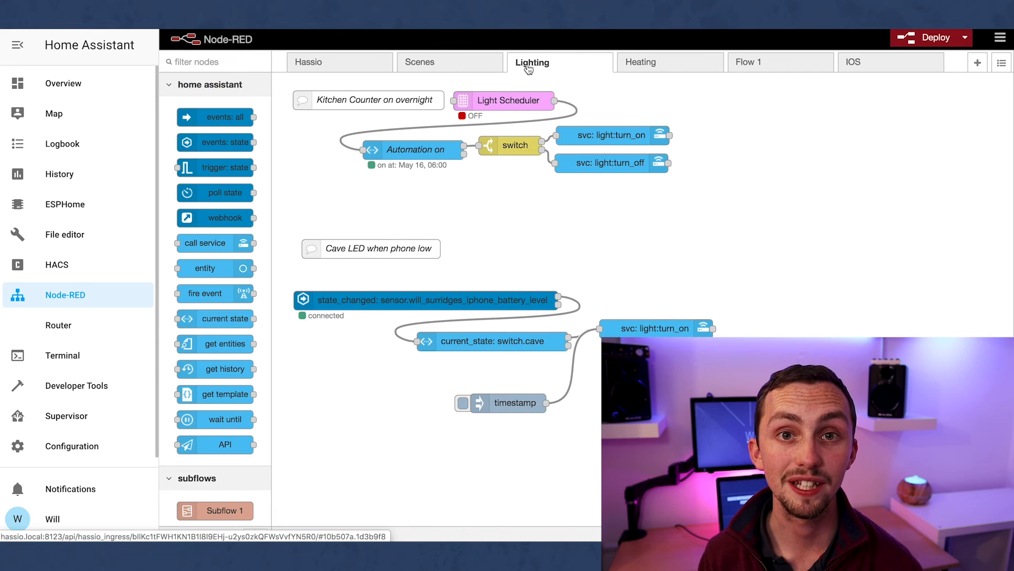
mouse_move(671, 62)
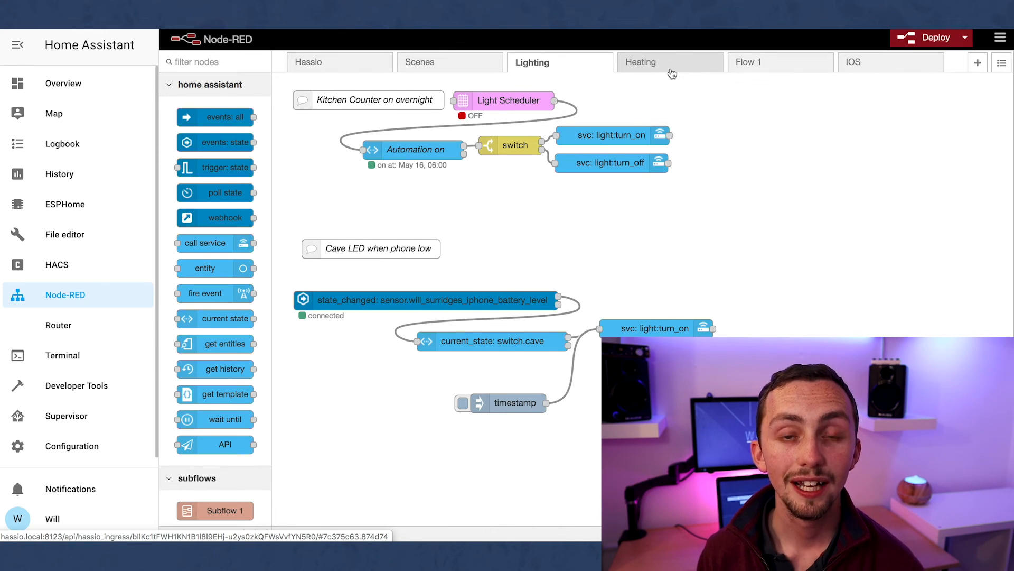
Review the Heating flow with its midnight heating-off and boost automations.
click(642, 62)
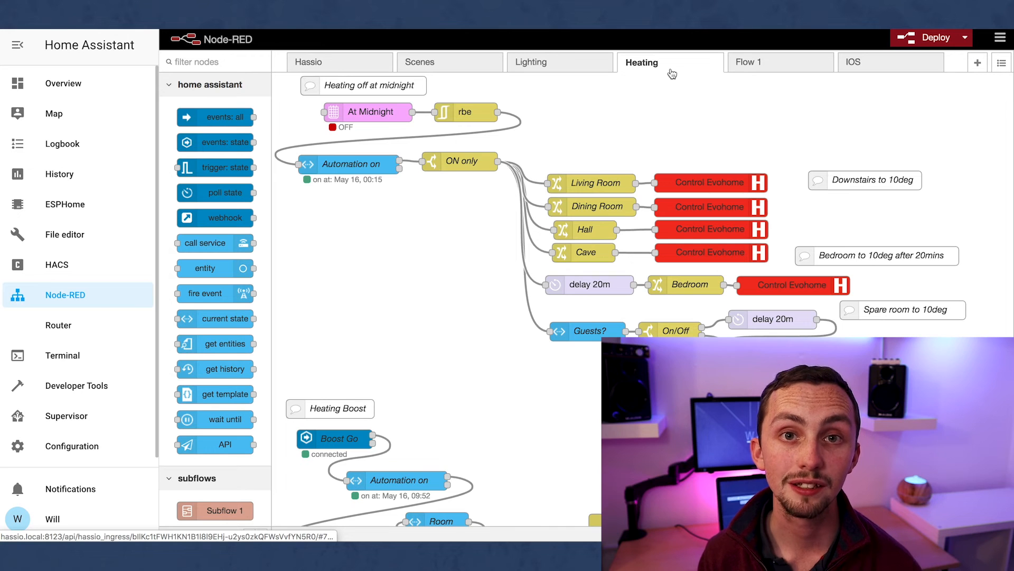
scroll(down, 3)
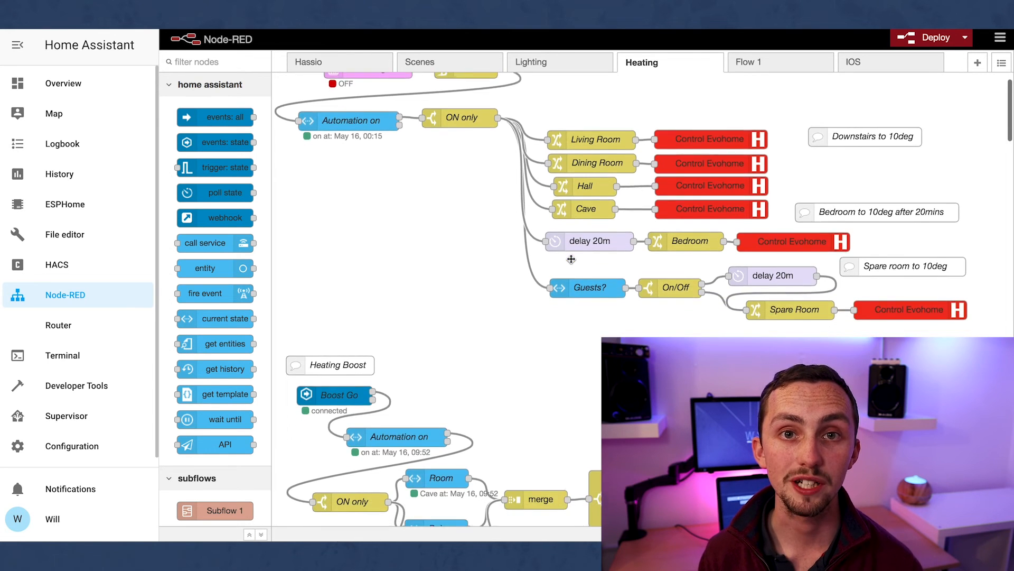
scroll(down, 3)
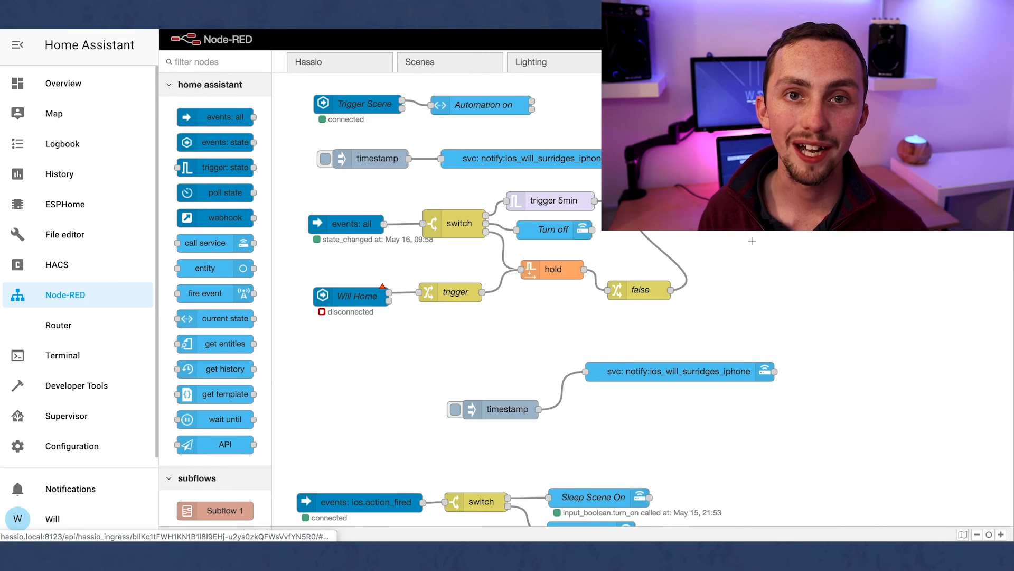
Scroll through the iOS notification flow, then return to the configuration file editor.
scroll(down, 3)
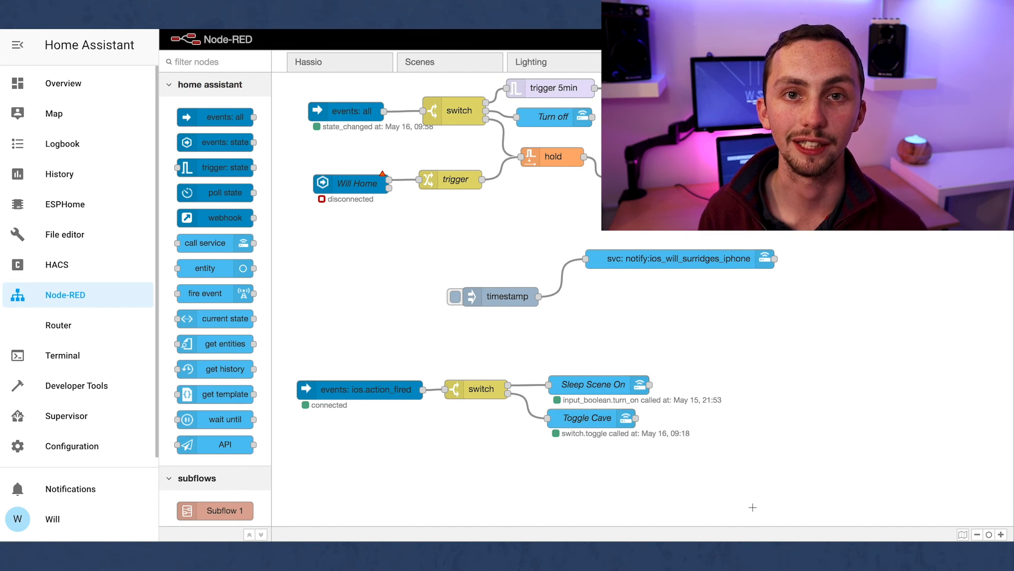
click(64, 232)
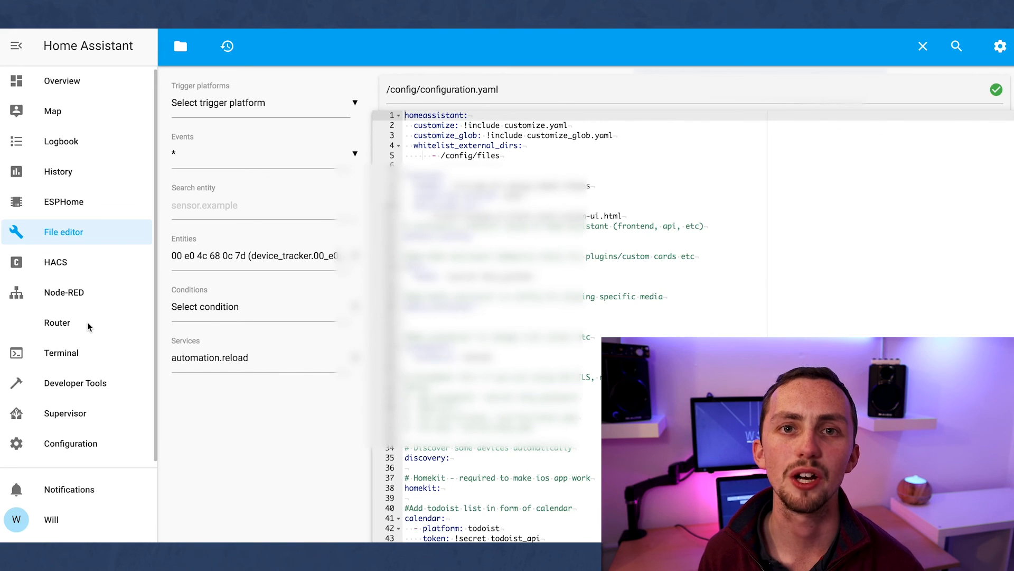
View the DD-WRT Router panel, then return to configuration.yaml and show the config folder's file list.
click(57, 323)
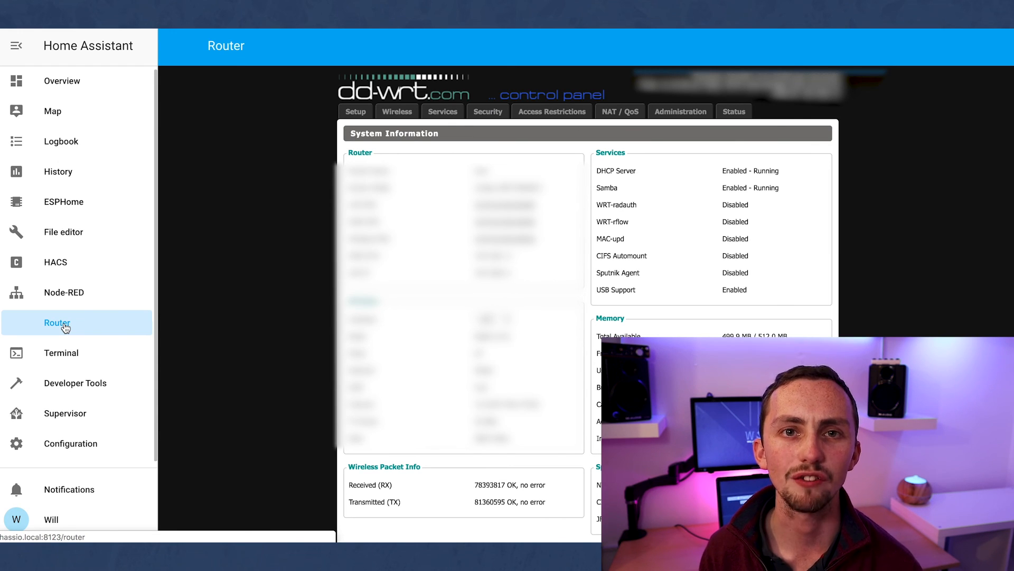
click(64, 234)
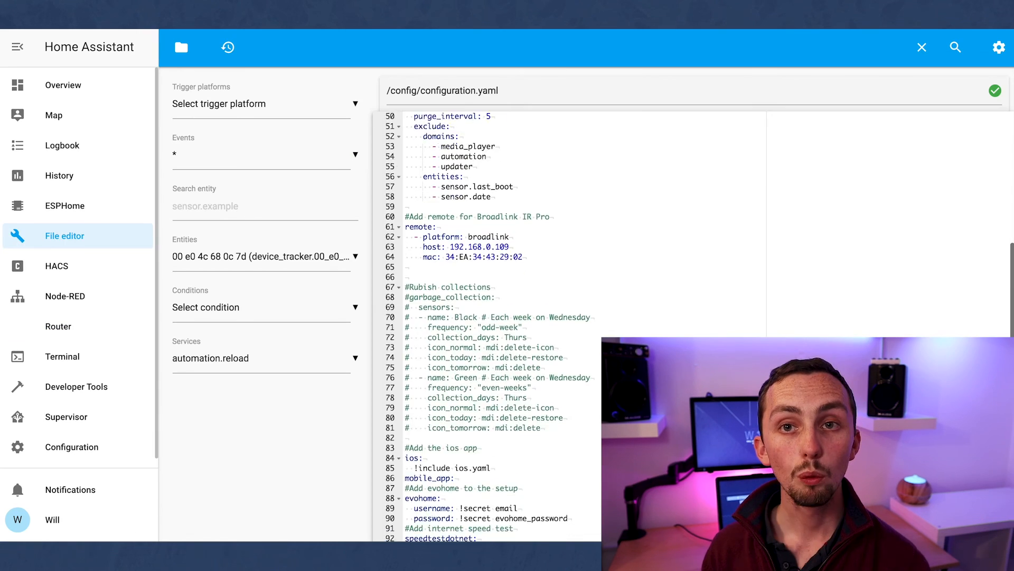
scroll(down, 3)
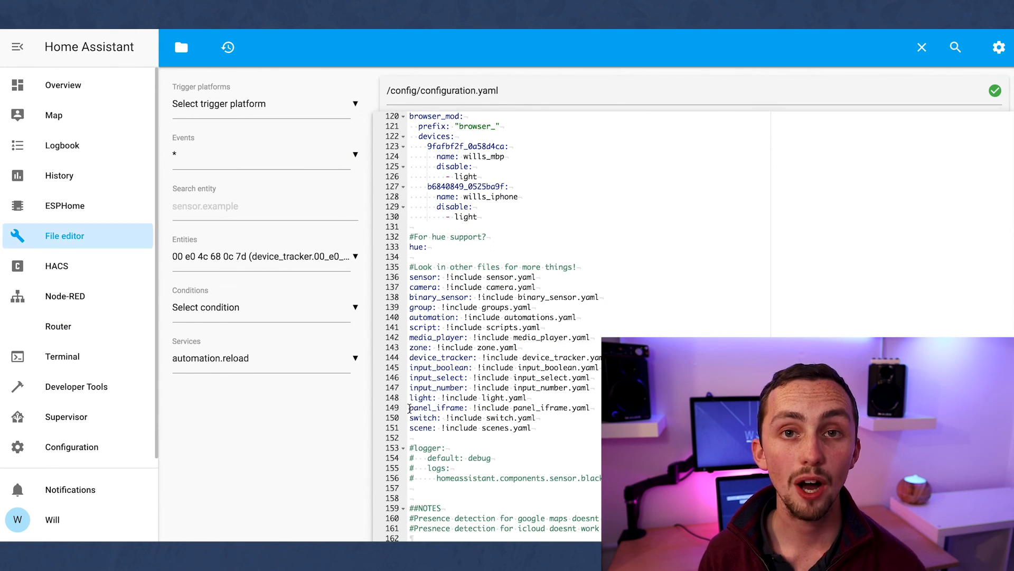
click(181, 46)
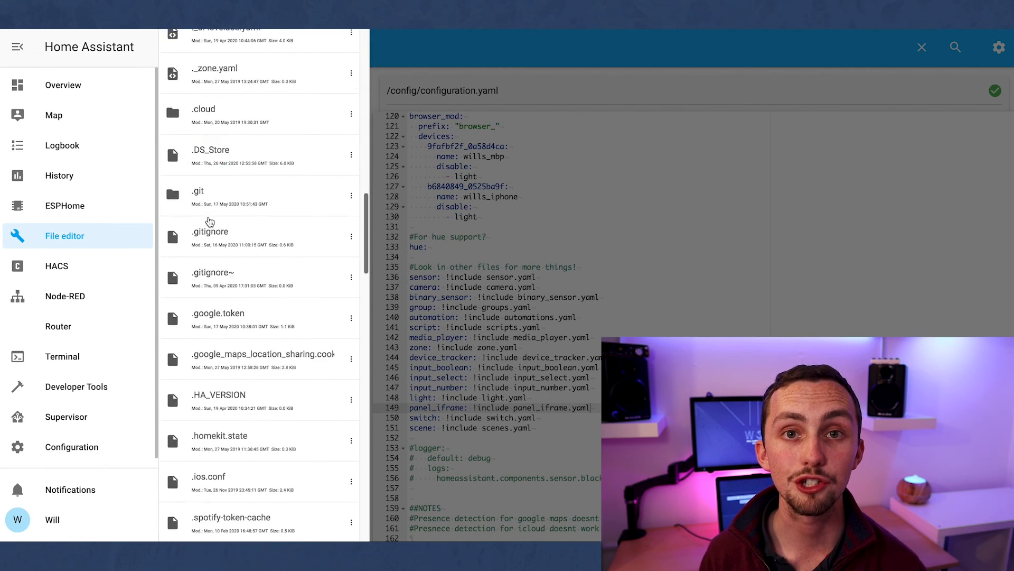